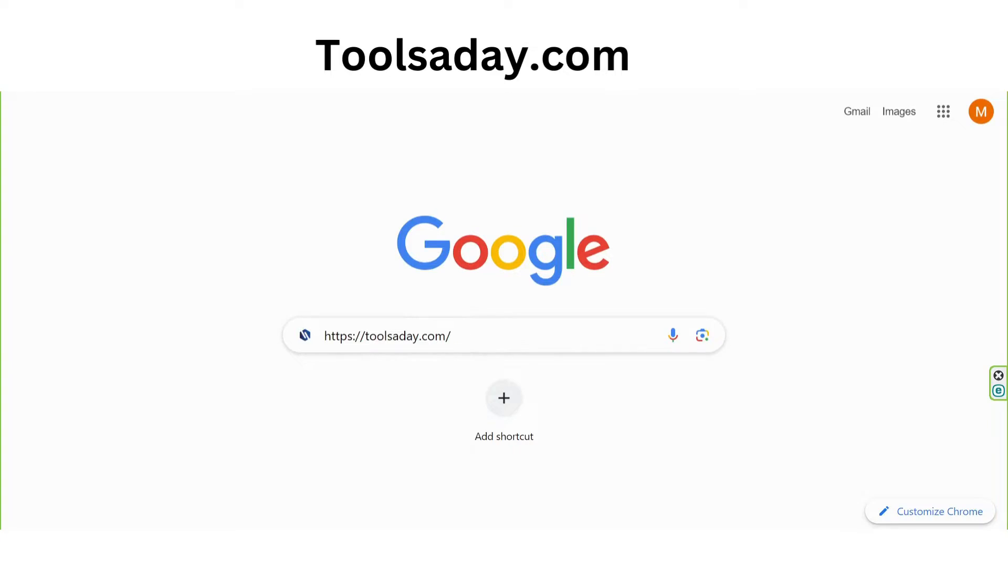
Step: Load the toolsaday.com home page from the typed web address
{"action": "left_click", "coordinate": [388, 336]}
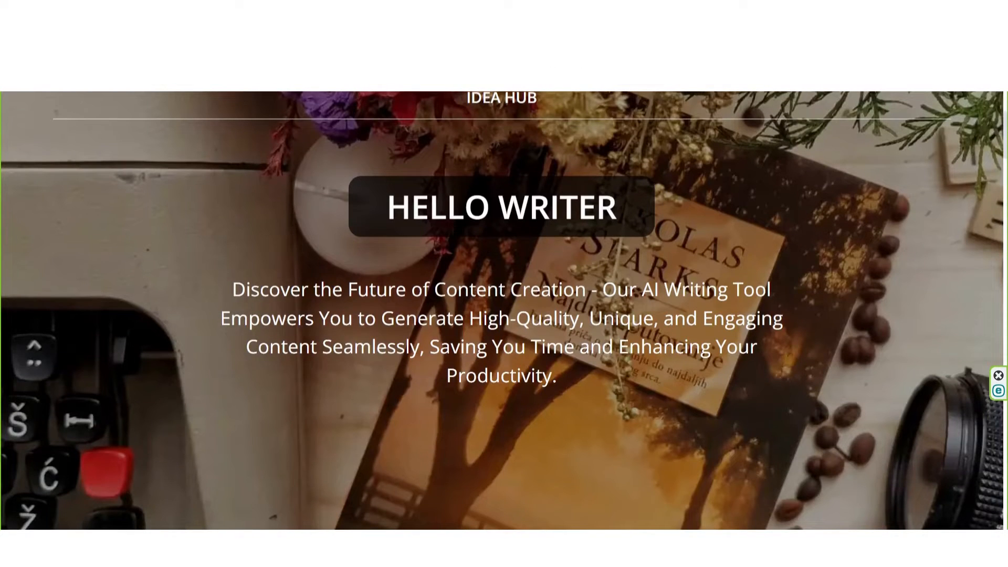
Step: Scroll through the 'Make Writing Easier With Toolsaday' tool list and back up slightly
{"action": "scroll", "scroll_direction": "down", "scroll_amount": 3}
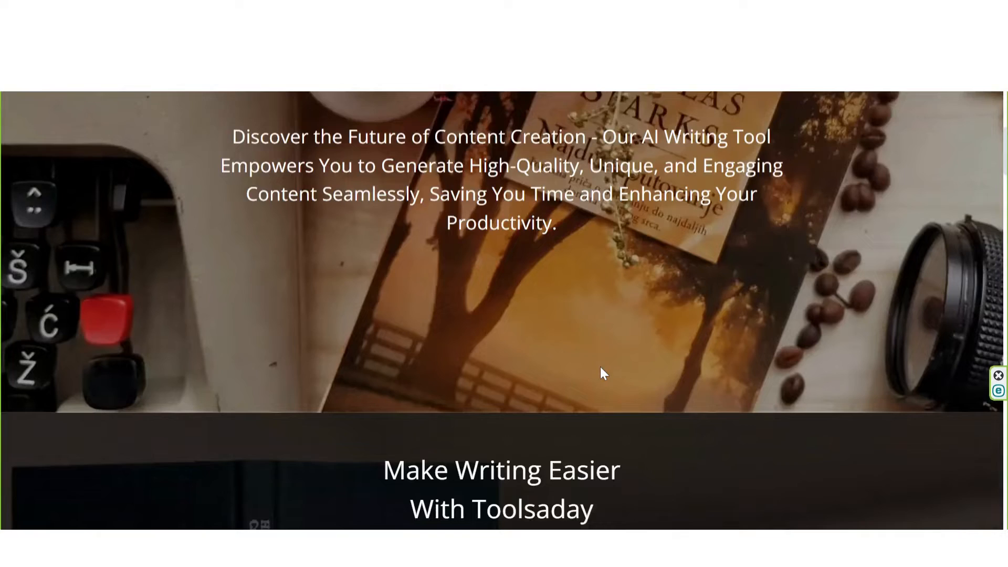
{"action": "scroll", "scroll_direction": "down", "scroll_amount": 3}
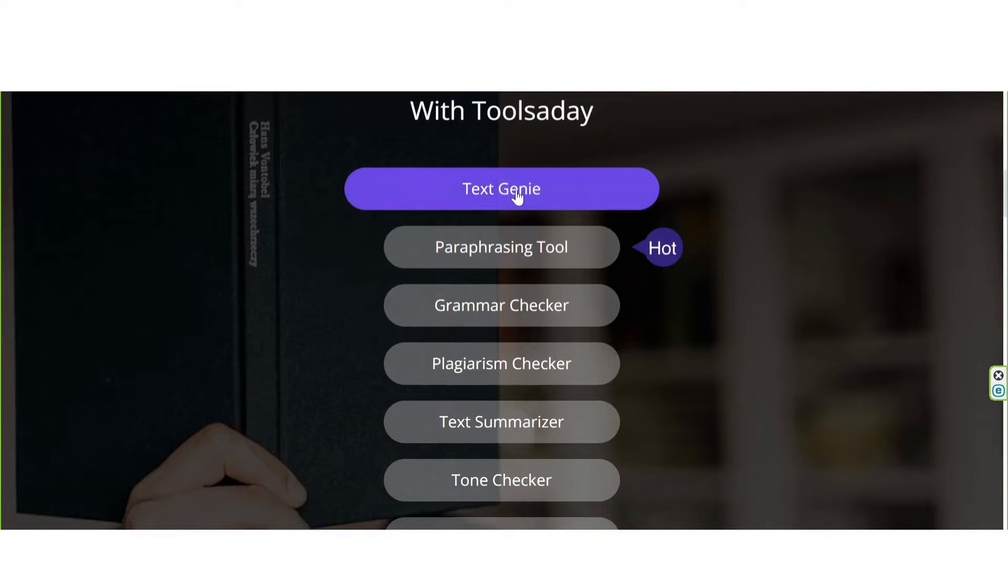
{"action": "mouse_move", "coordinate": [501, 188]}
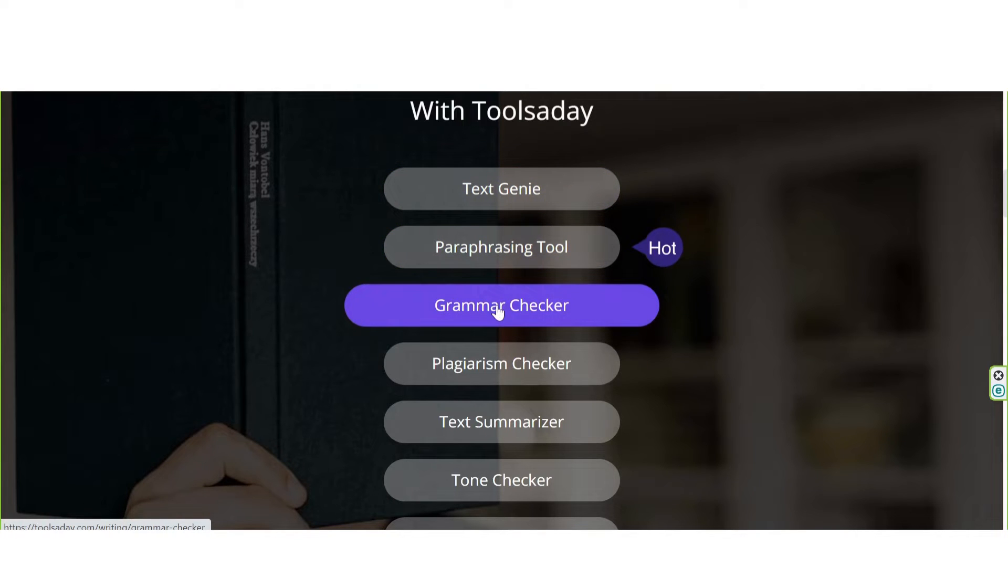
{"action": "mouse_move", "coordinate": [501, 363]}
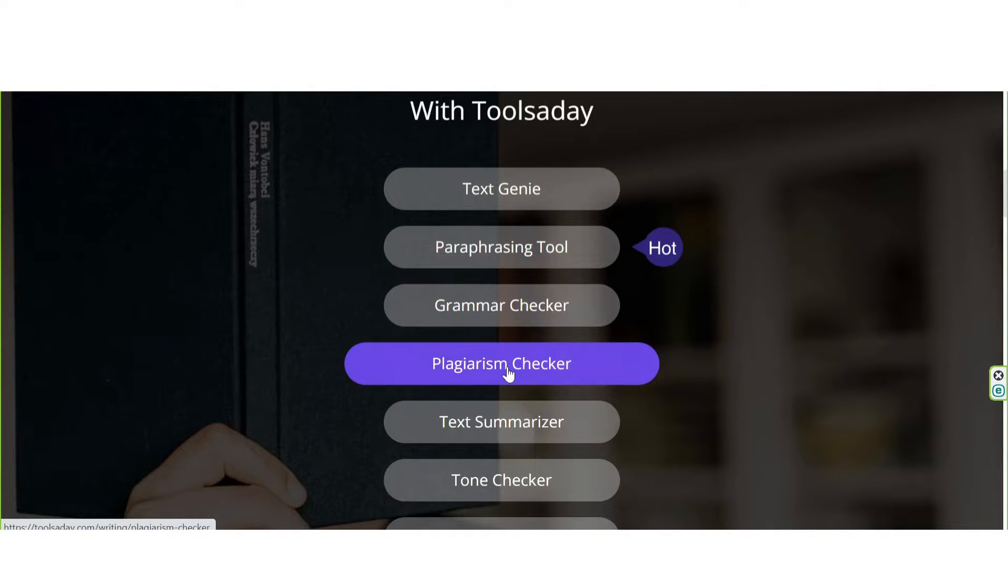
{"action": "scroll", "scroll_direction": "down", "scroll_amount": 3}
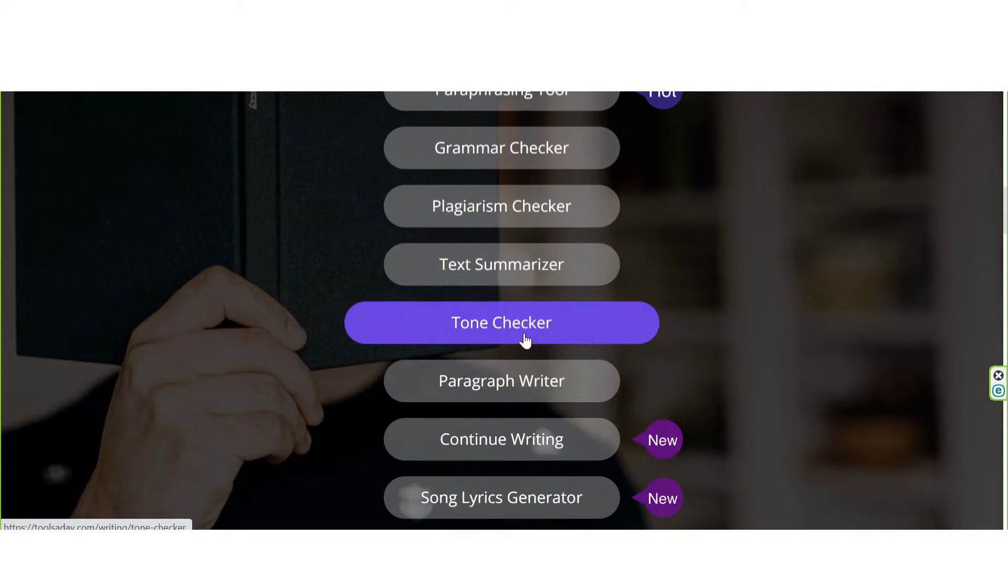
{"action": "mouse_move", "coordinate": [501, 381]}
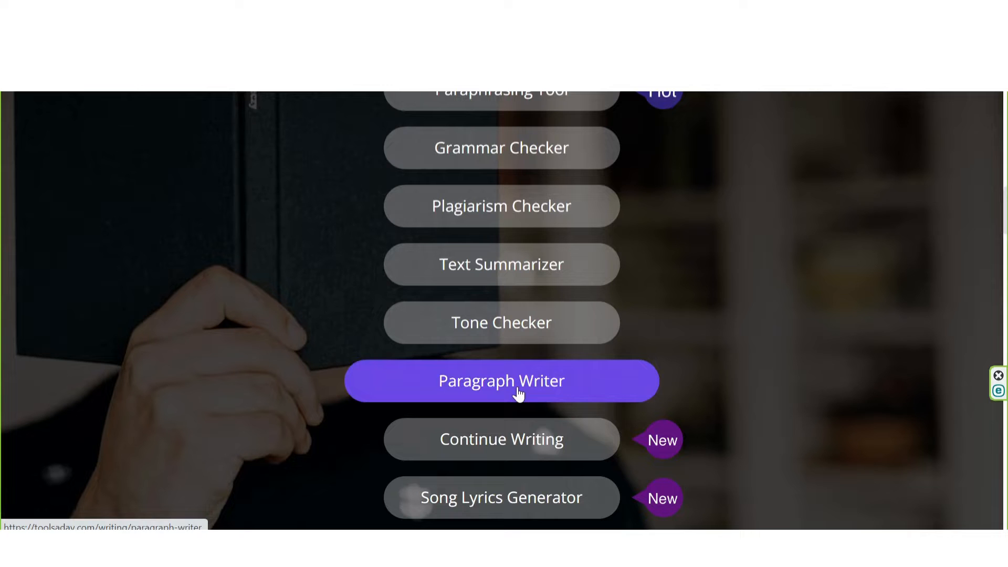
{"action": "scroll", "scroll_direction": "down", "scroll_amount": 3}
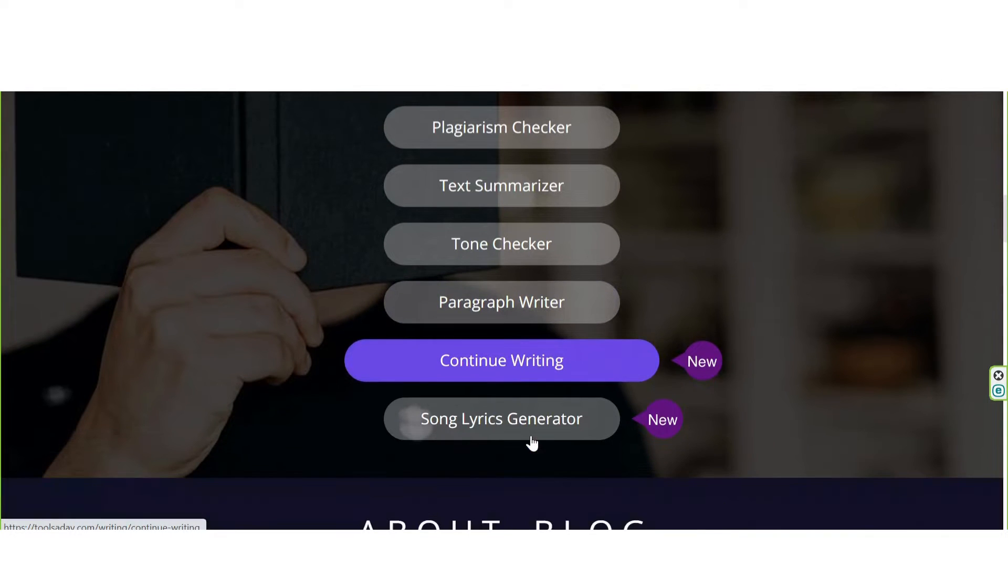
{"action": "mouse_move", "coordinate": [501, 418]}
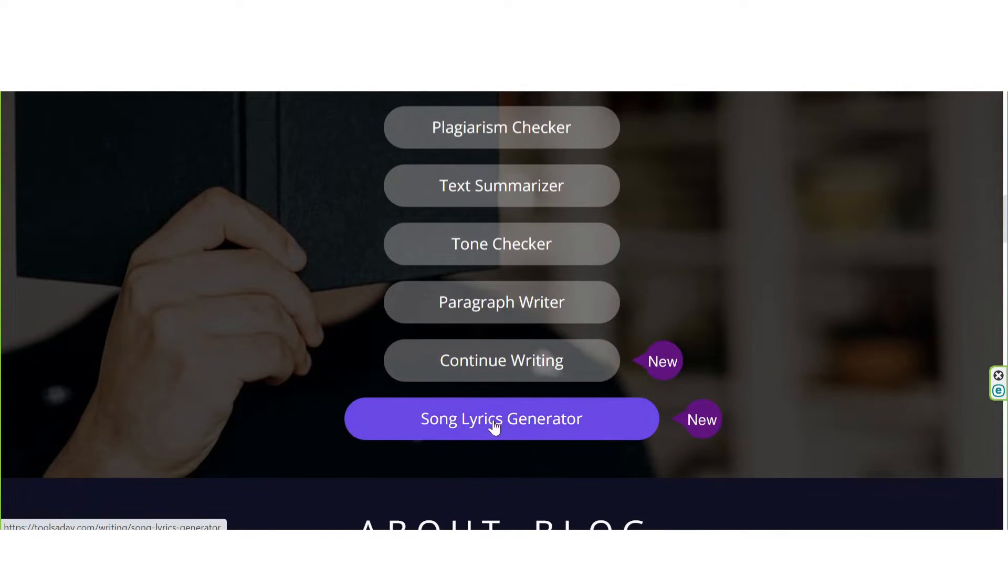
{"action": "scroll", "scroll_direction": "up", "scroll_amount": 3}
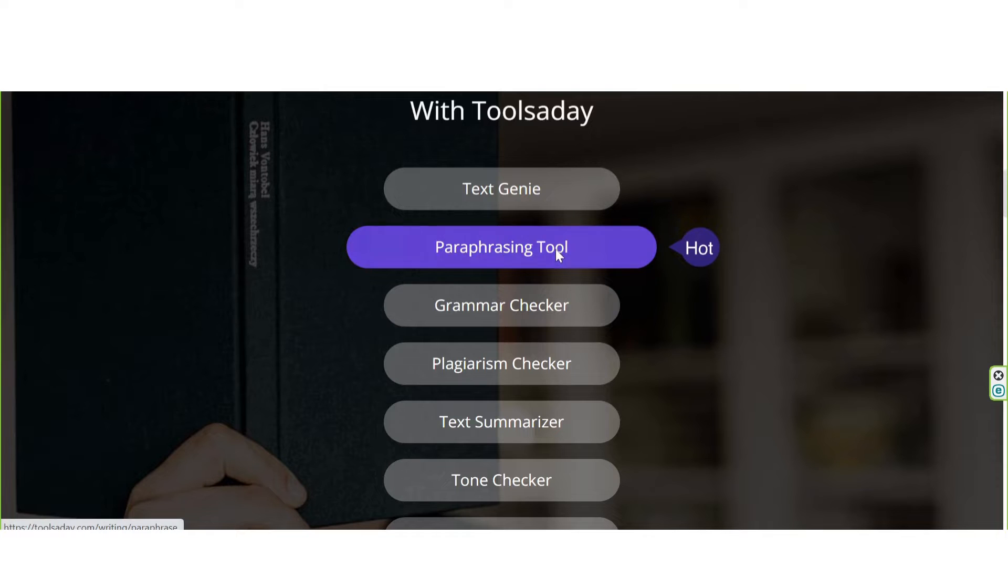
Step: Go to the Paraphrasing Tool and paste the AI-future paragraph into its input box
{"action": "left_click", "coordinate": [501, 247]}
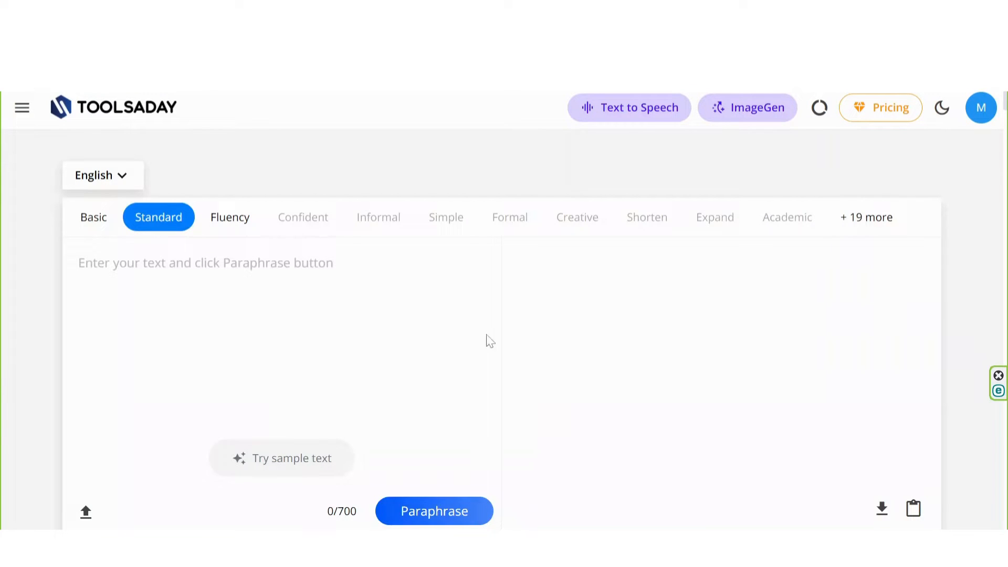
{"action": "scroll", "scroll_direction": "down", "scroll_amount": 3}
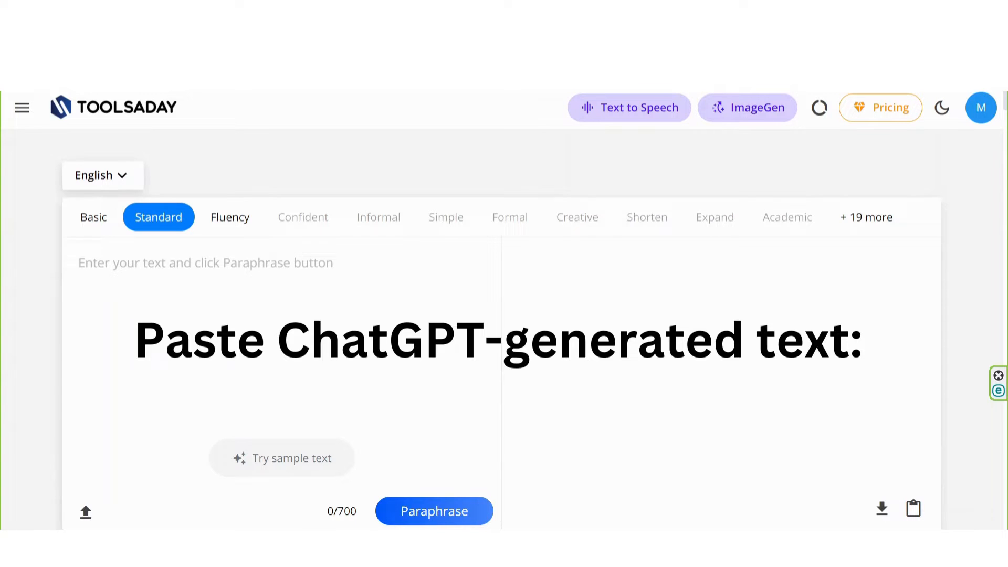
{"action": "left_click", "coordinate": [281, 457]}
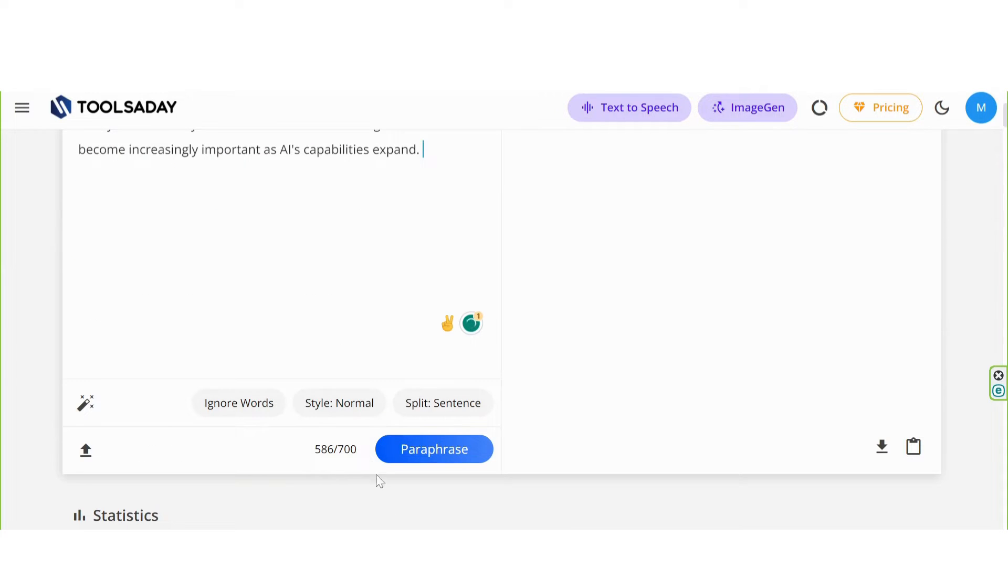
Step: Paraphrase the paragraph in Standard mode so result 1 of 5 appears beside it
{"action": "left_click", "coordinate": [434, 448]}
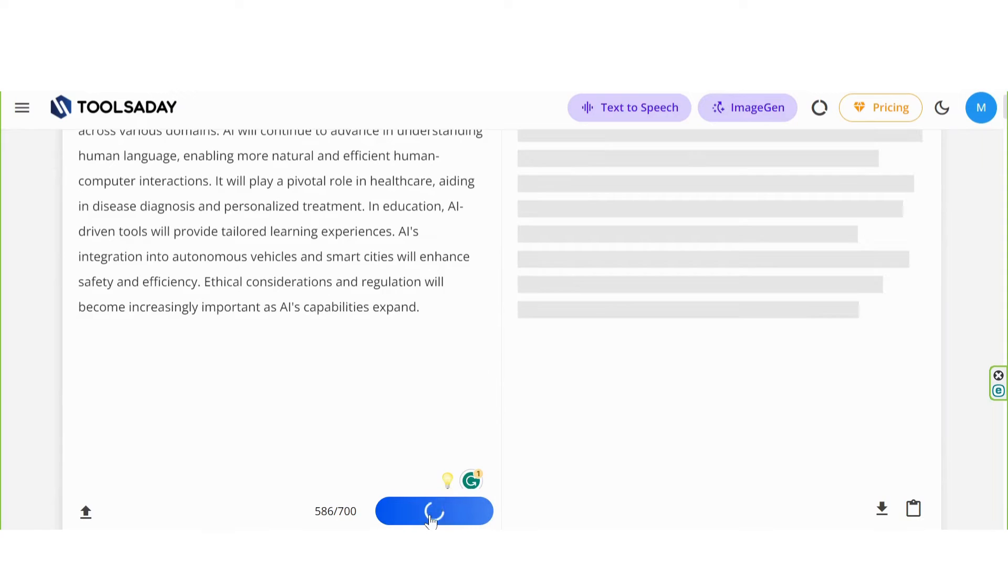
{"action": "left_click", "coordinate": [434, 511]}
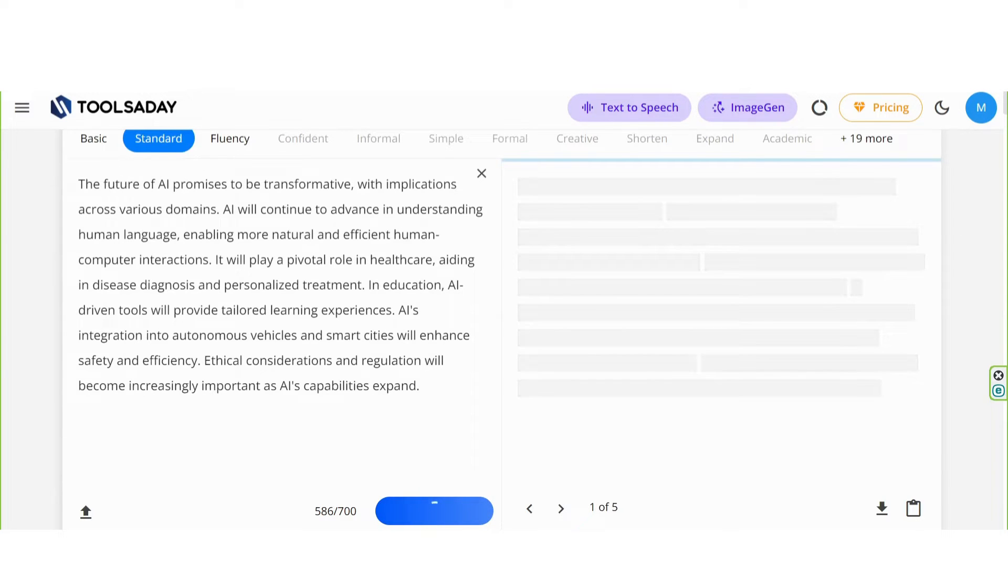
{"action": "left_click", "coordinate": [434, 511]}
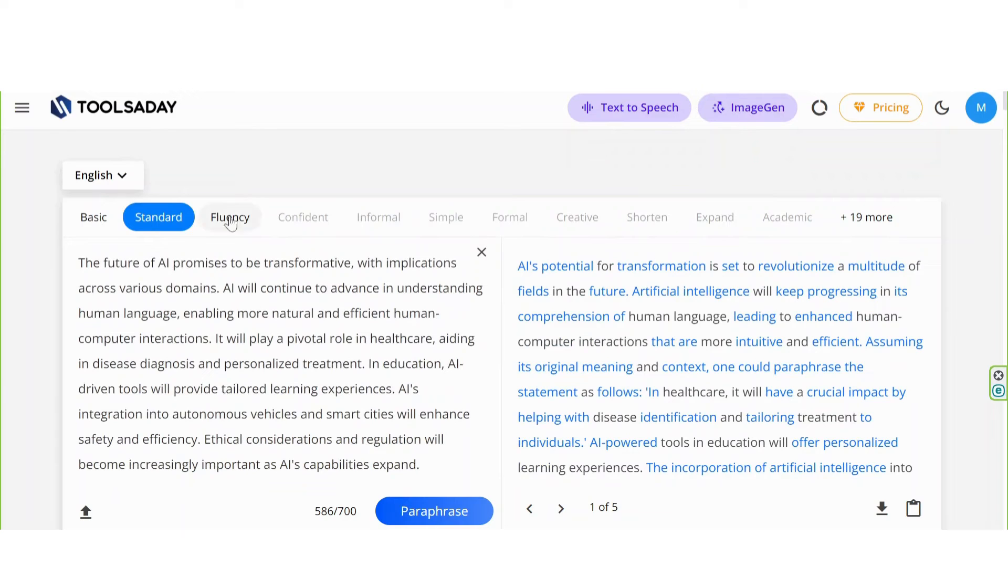
Step: From the writing tools menu visit Text Genie, then the Song Lyrics generator
{"action": "left_click", "coordinate": [22, 107]}
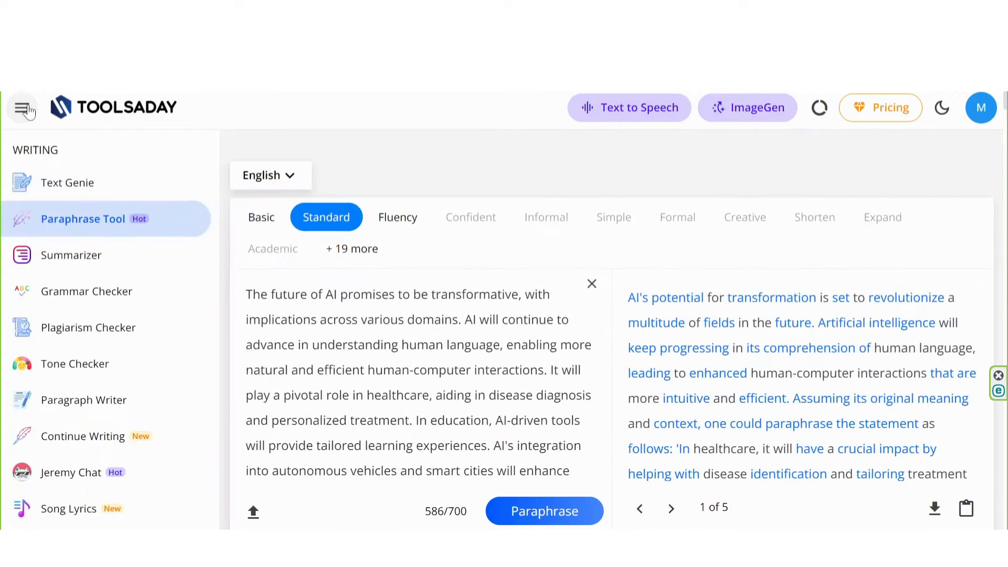
{"action": "mouse_move", "coordinate": [68, 183]}
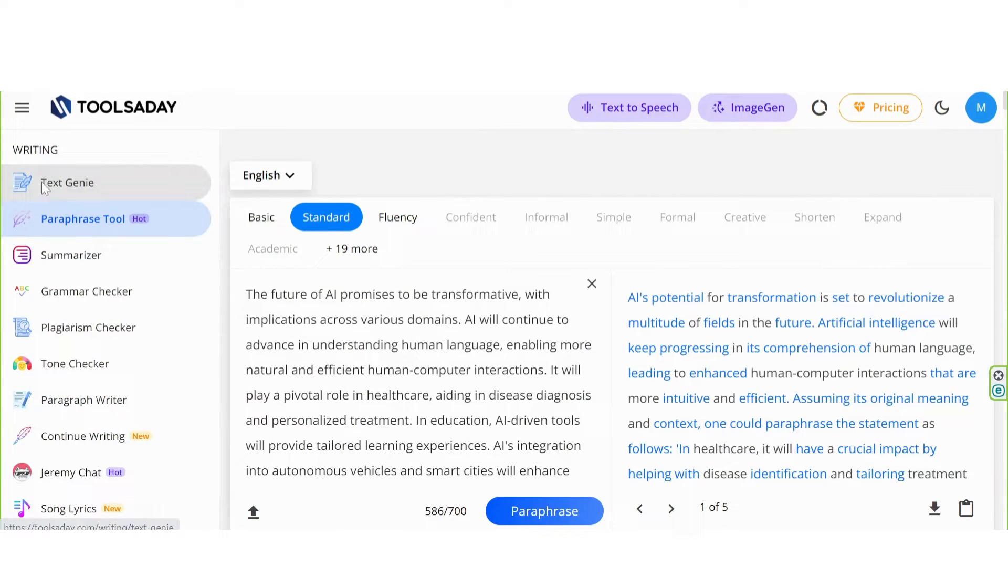
{"action": "left_click", "coordinate": [67, 183]}
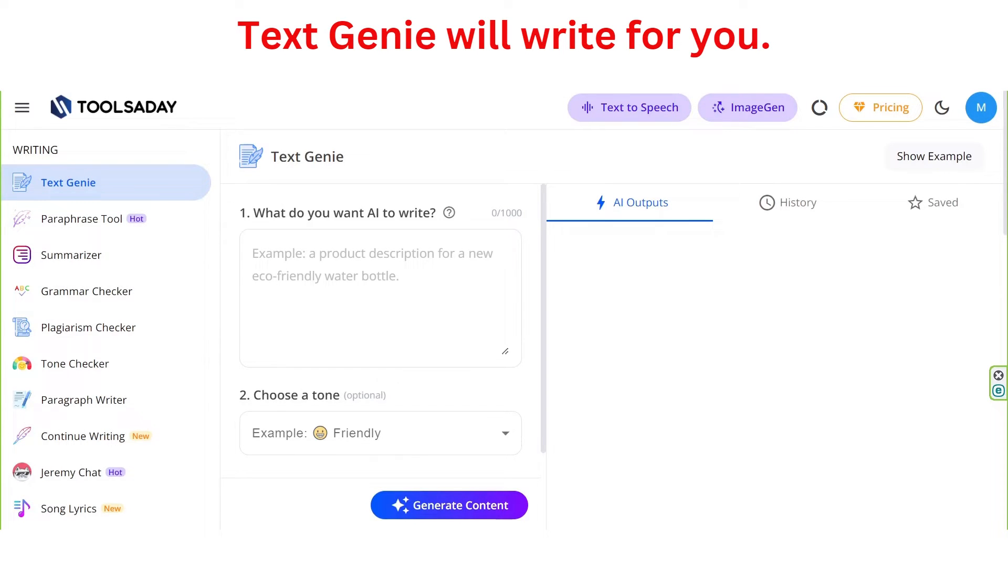
{"action": "left_click", "coordinate": [70, 509]}
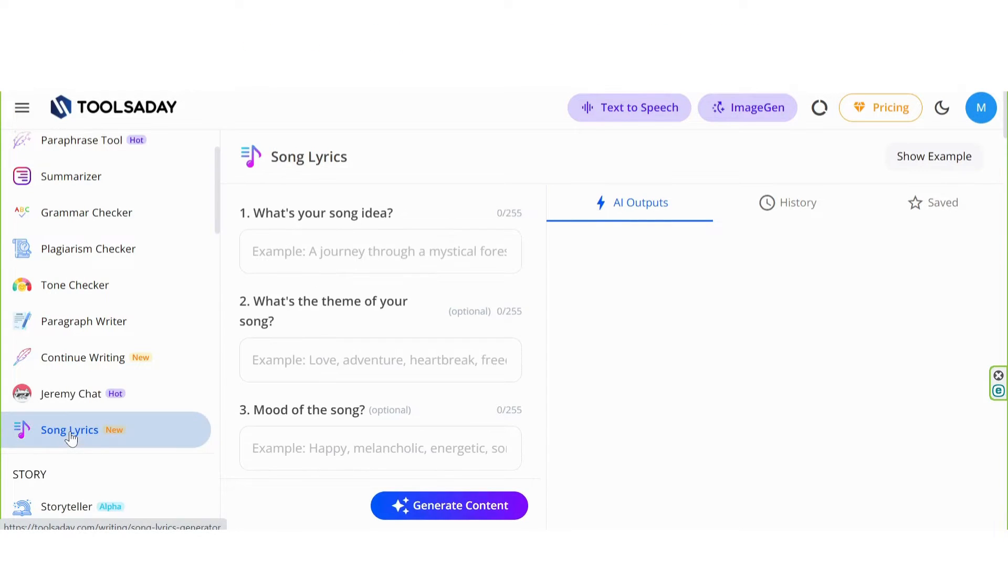
Step: Enter the song idea 'about my love' and the theme 'love'
{"action": "type", "text": "about my"}
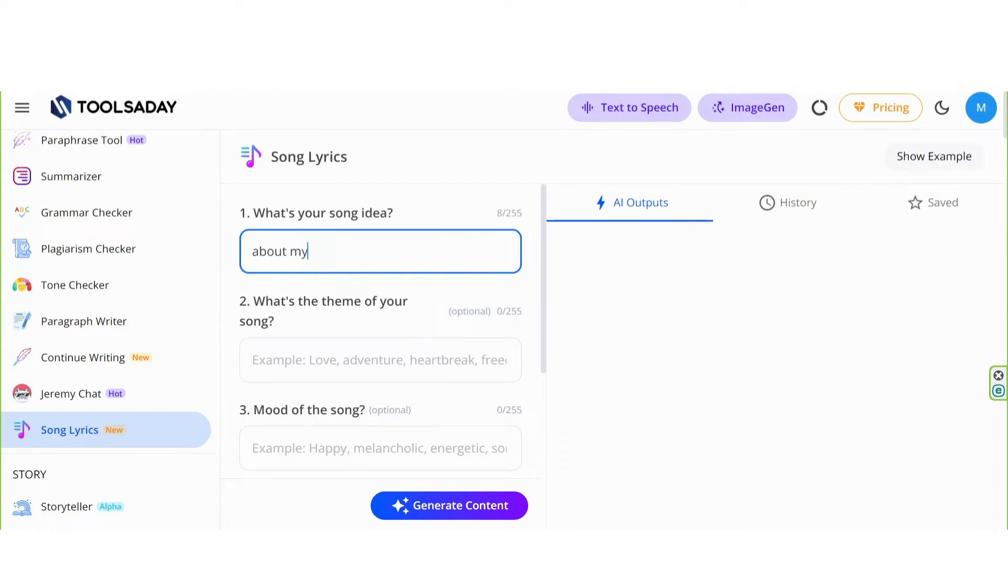
{"action": "type", "text": "lo"}
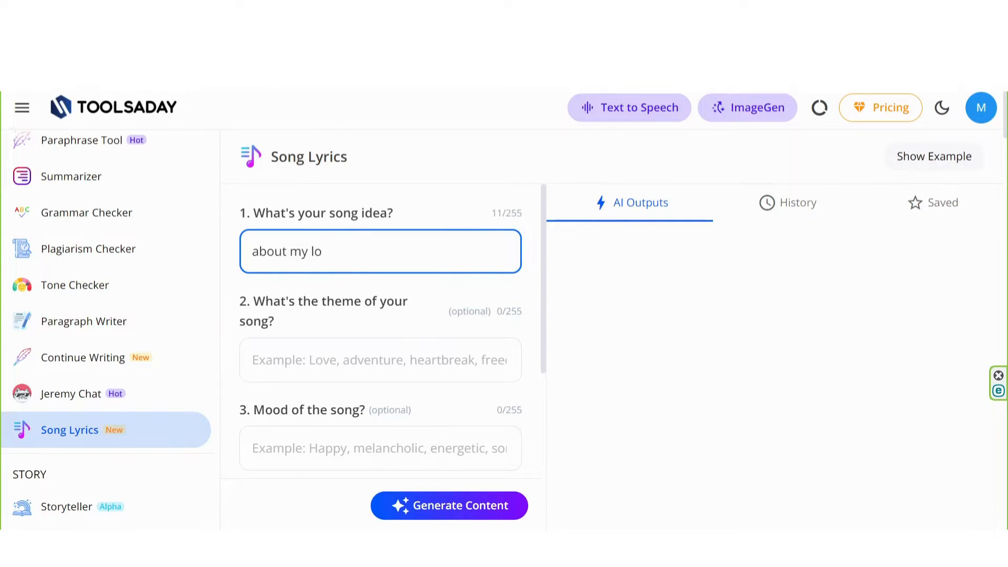
{"action": "type", "text": "ve"}
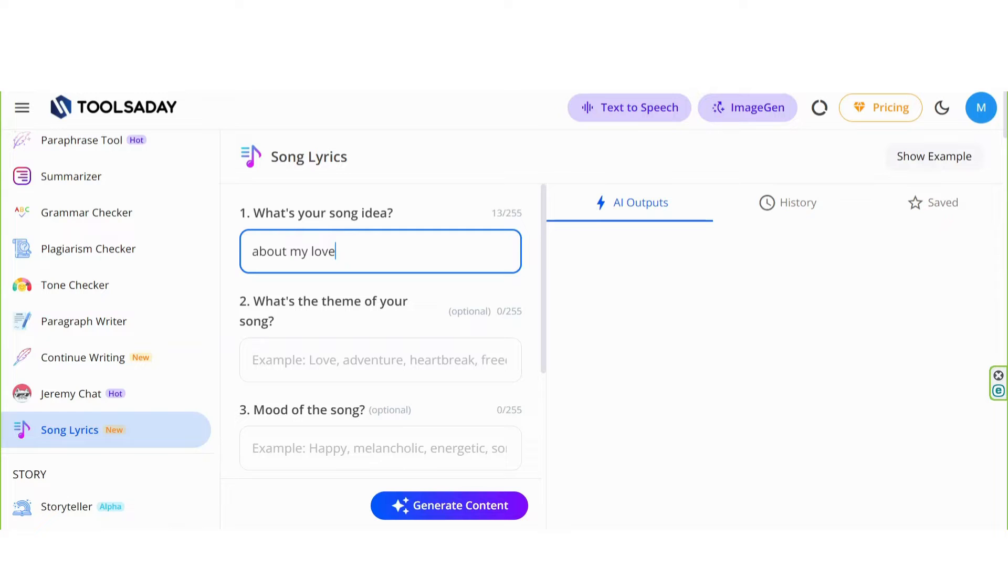
{"action": "left_click", "coordinate": [380, 359]}
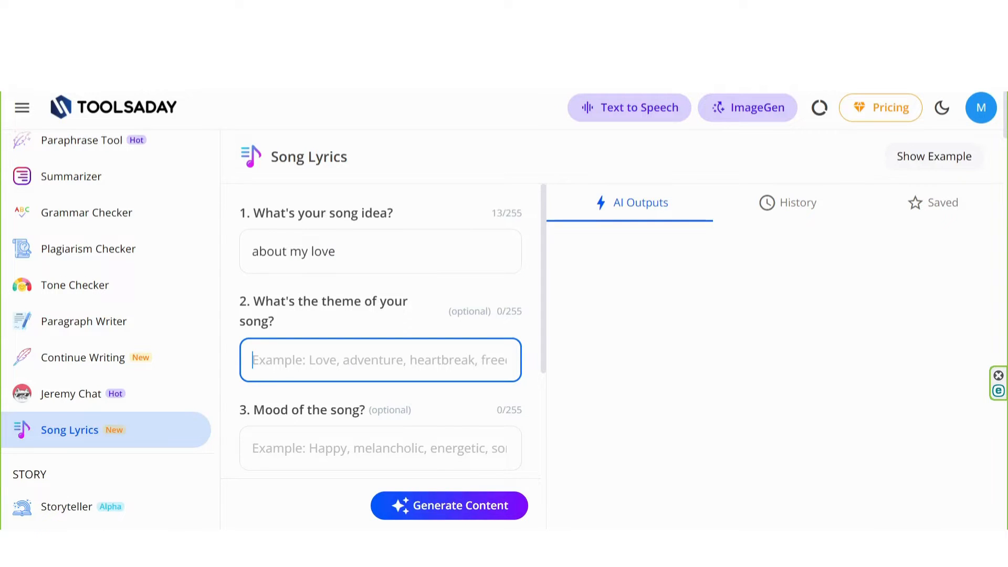
{"action": "type", "text": "love"}
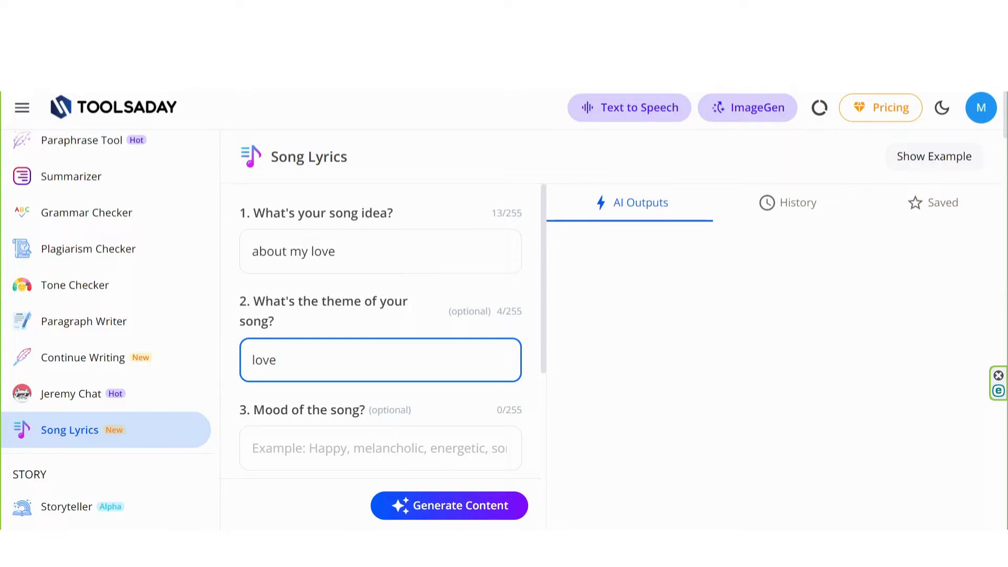
Step: Enter 'pop' as the genre and browse the tone dropdown toward Professional
{"action": "scroll", "scroll_direction": "down", "scroll_amount": 3}
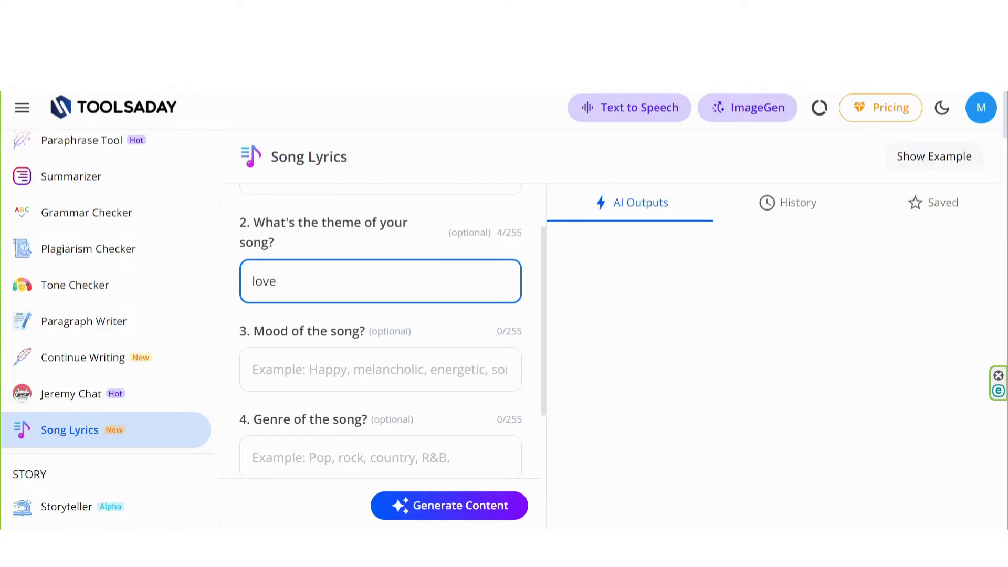
{"action": "left_click", "coordinate": [379, 368]}
{"action": "type", "text": "pop"}
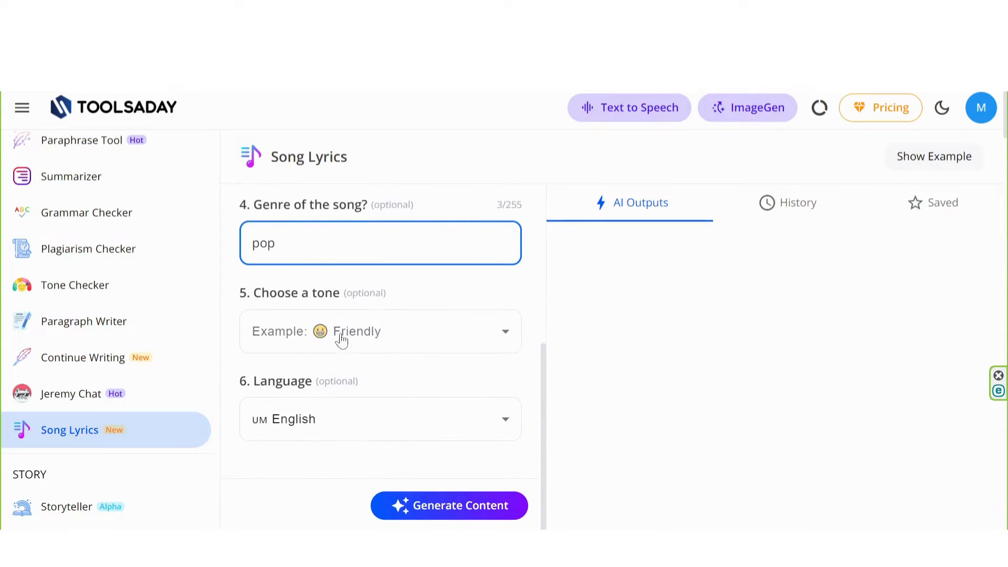
{"action": "left_click", "coordinate": [380, 331]}
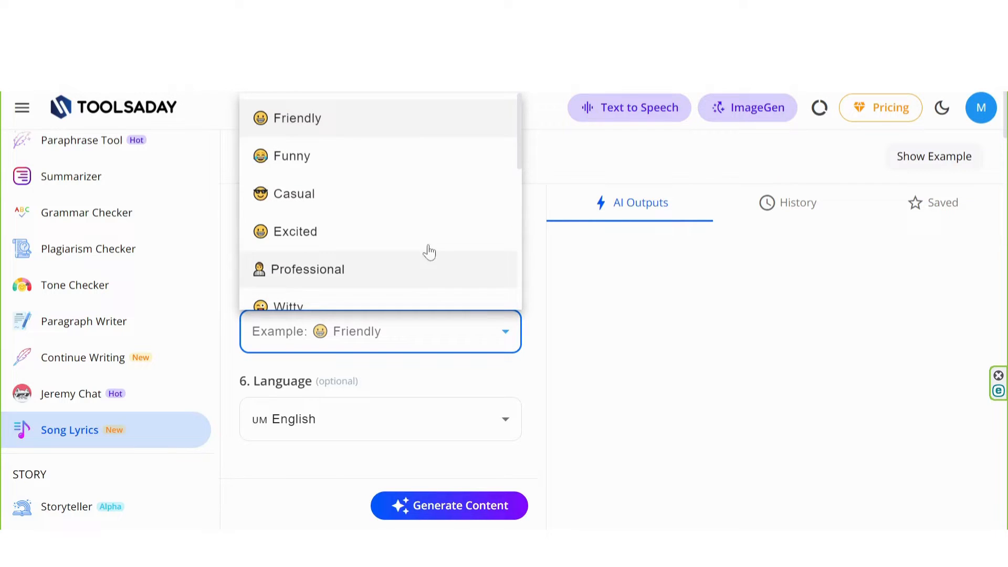
{"action": "mouse_move", "coordinate": [315, 231]}
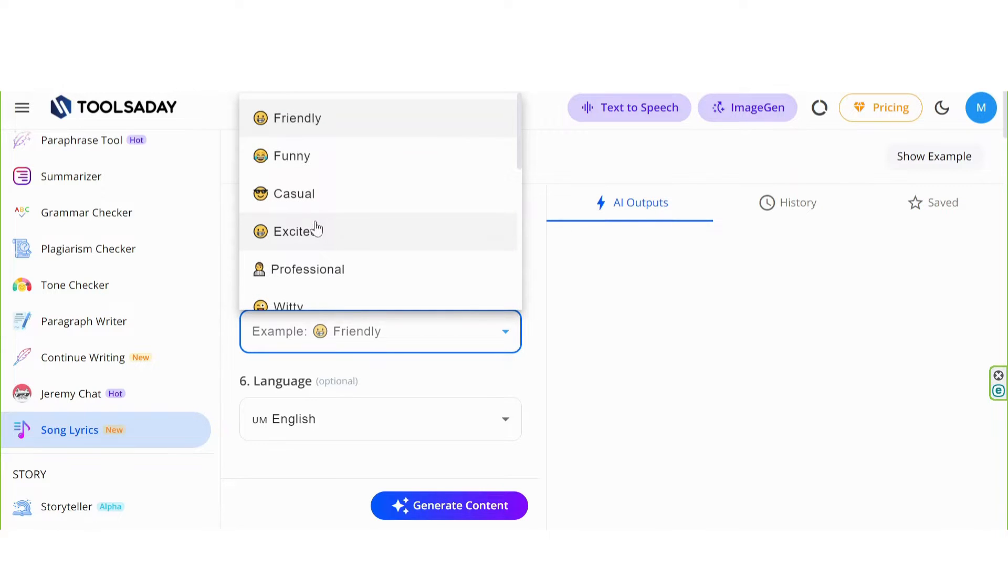
{"action": "scroll", "scroll_direction": "down", "scroll_amount": 3}
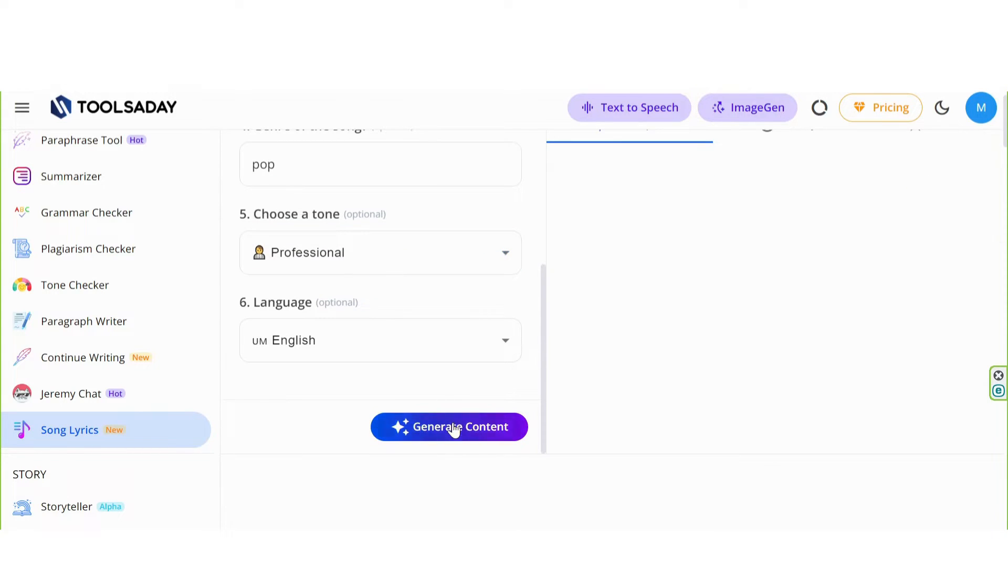
Step: Generate the pop love-song lyrics, then go to the Jeremy Chat assistant
{"action": "left_click", "coordinate": [448, 426]}
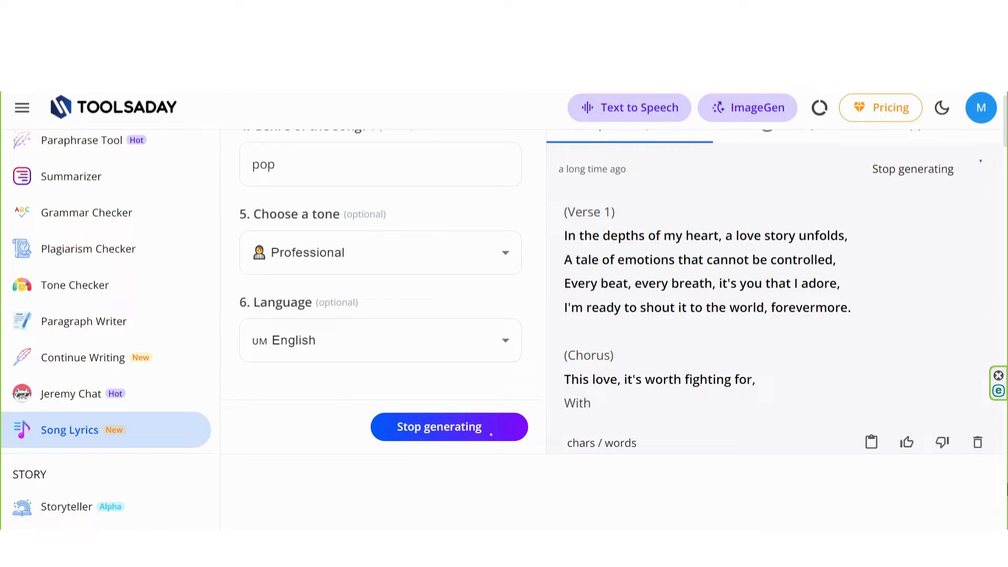
{"action": "left_click", "coordinate": [448, 426]}
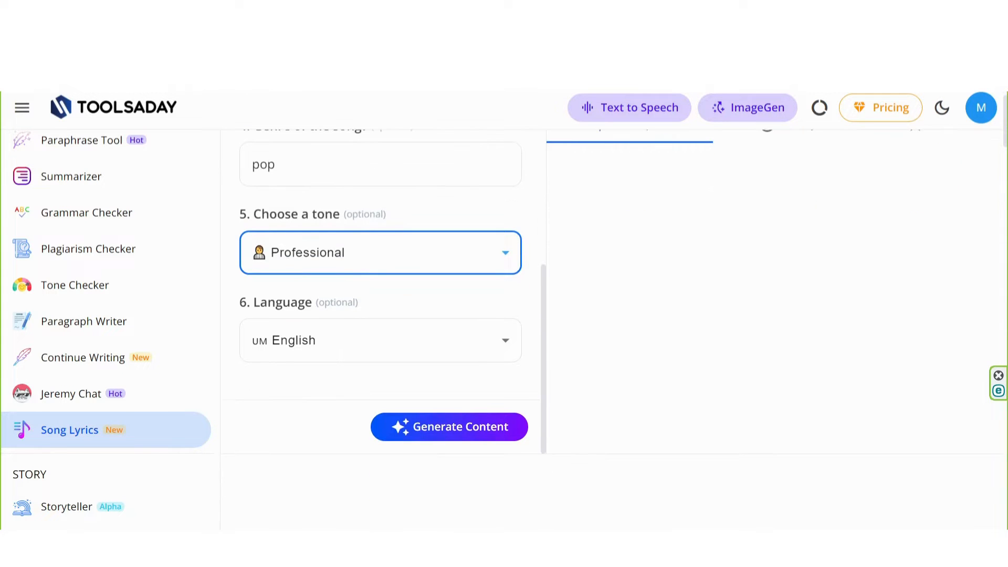
{"action": "left_click", "coordinate": [449, 426]}
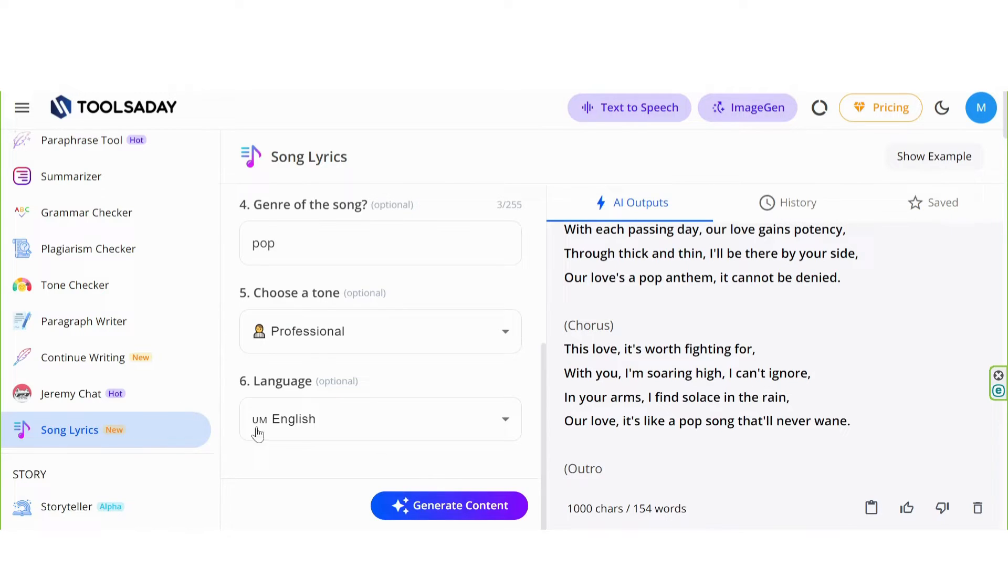
{"action": "left_click", "coordinate": [71, 393]}
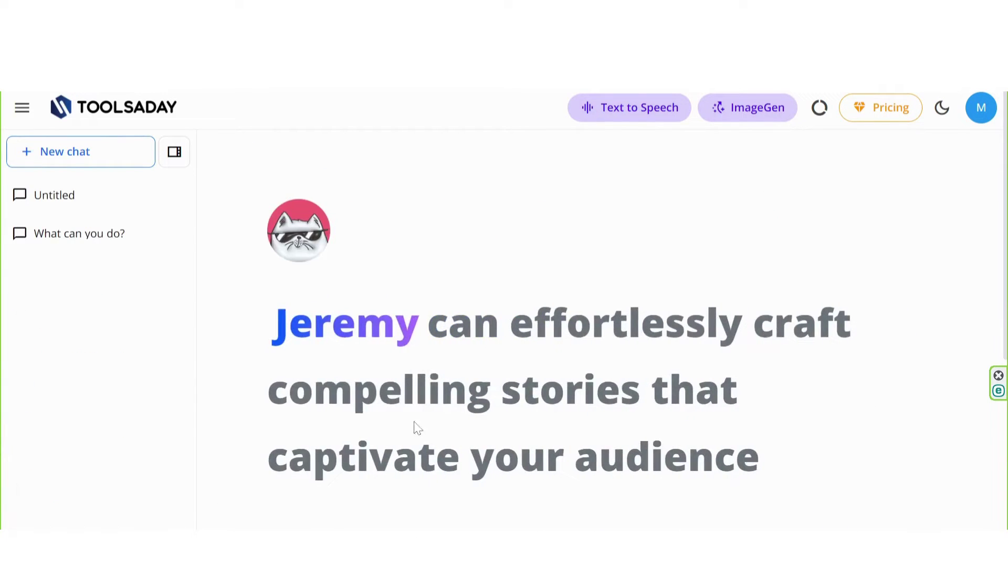
{"action": "mouse_move", "coordinate": [282, 247]}
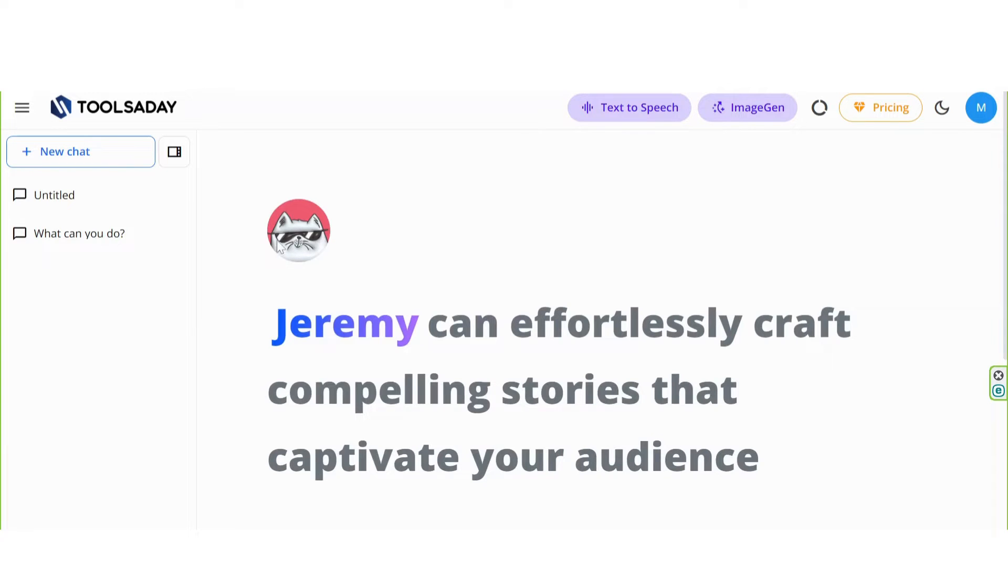
Step: Start a new empty General AI chat from the Jeremy Chat landing page
{"action": "scroll", "scroll_direction": "down", "scroll_amount": 3}
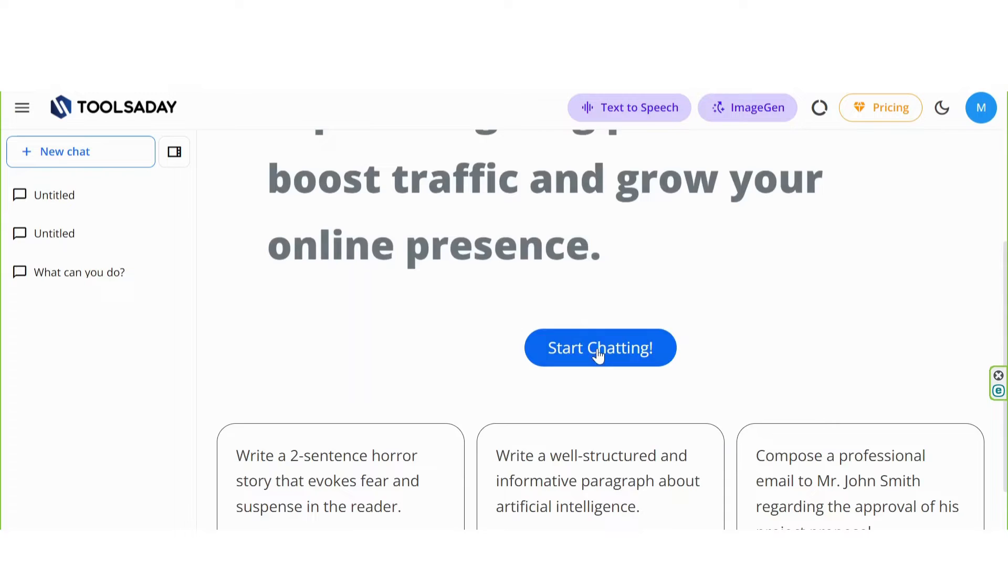
{"action": "left_click", "coordinate": [600, 348]}
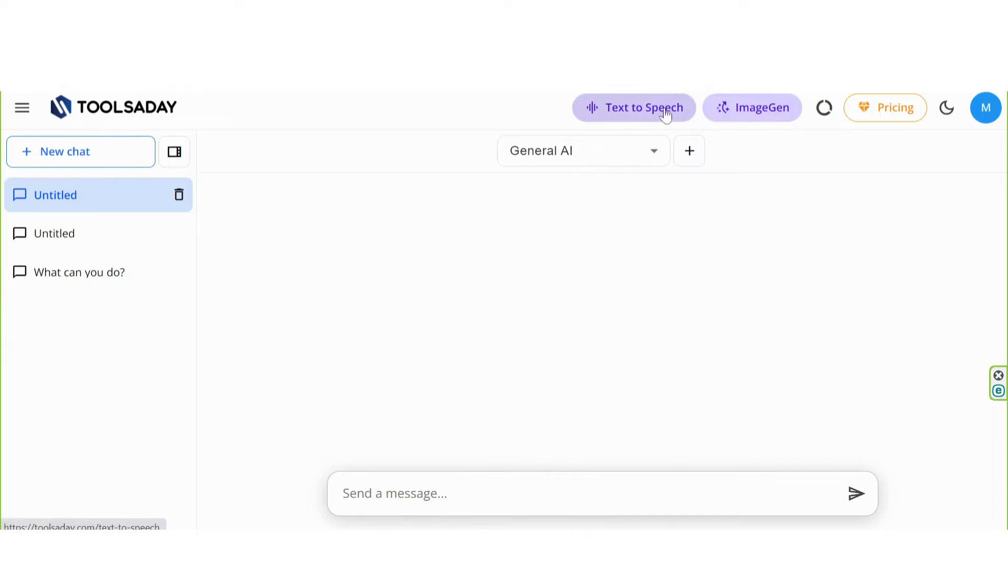
{"action": "mouse_move", "coordinate": [643, 110]}
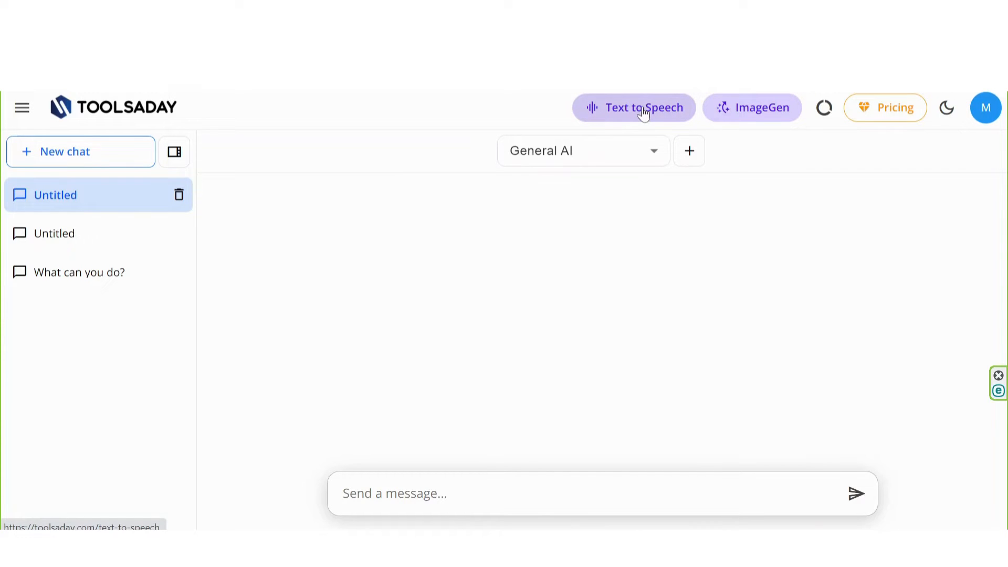
{"action": "mouse_move", "coordinate": [762, 107]}
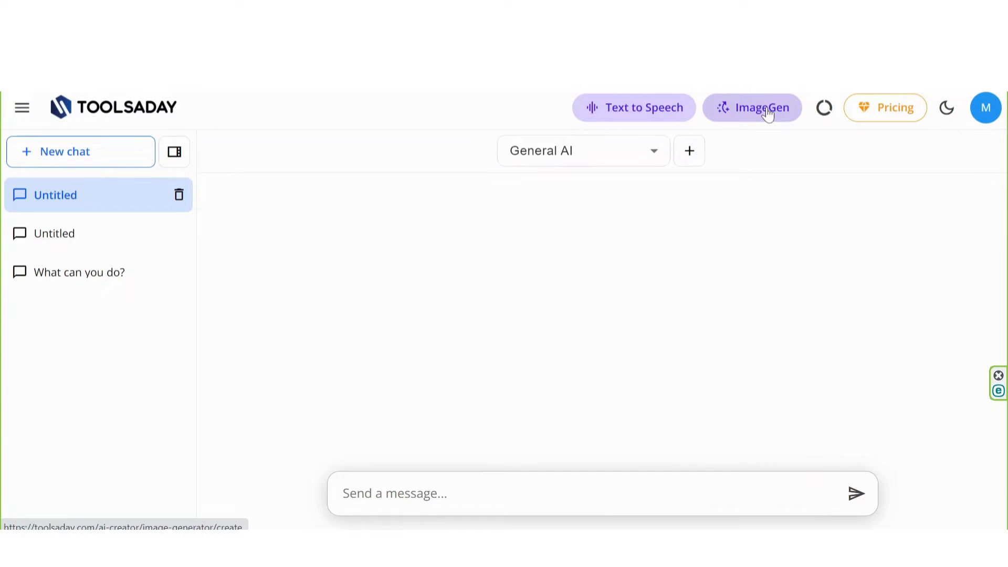
{"action": "mouse_move", "coordinate": [740, 173]}
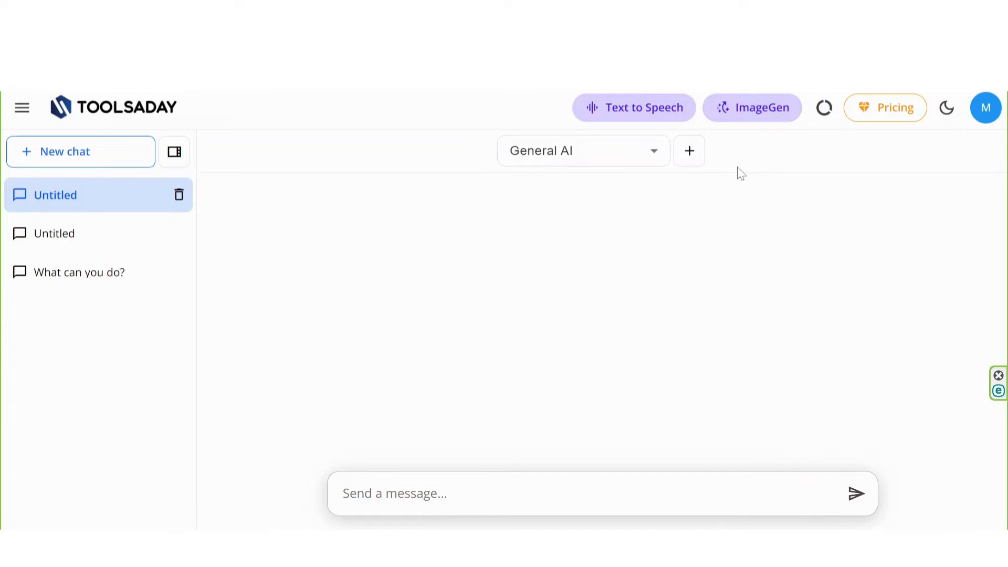
{"action": "mouse_move", "coordinate": [632, 107]}
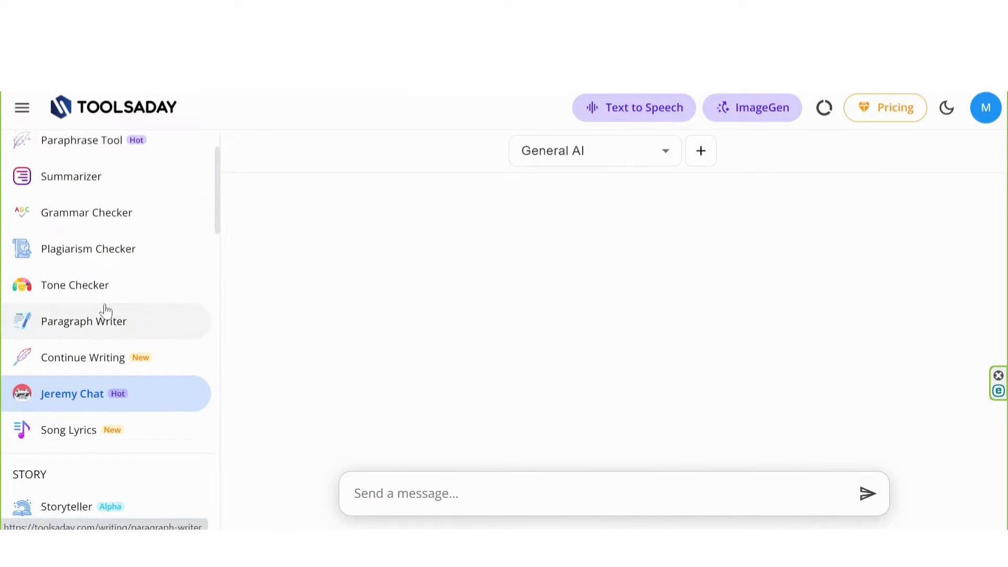
Step: Reach the STORY section and open the Story Ideas form via Storyteller
{"action": "scroll", "scroll_direction": "up", "scroll_amount": 3}
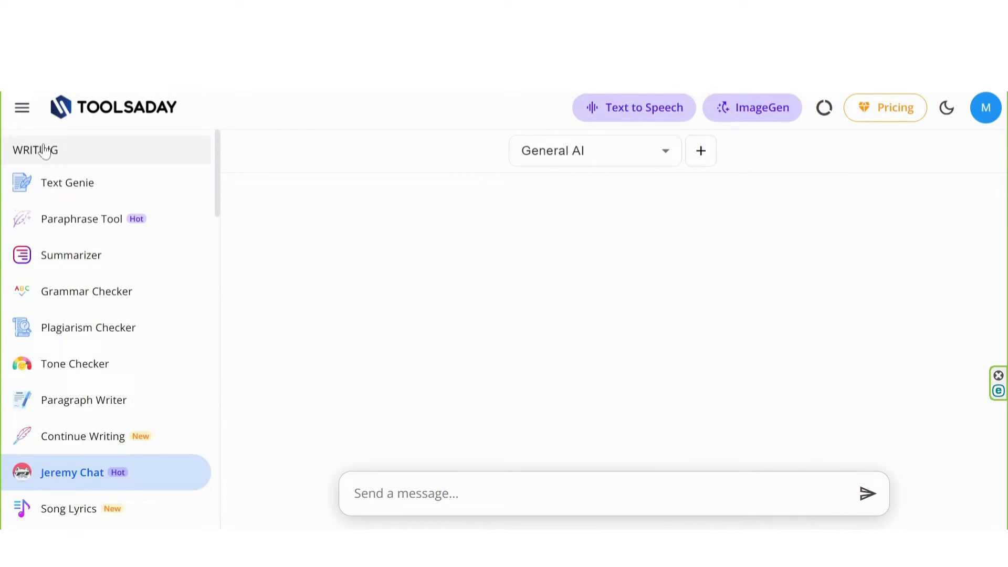
{"action": "scroll", "scroll_direction": "down", "scroll_amount": 3}
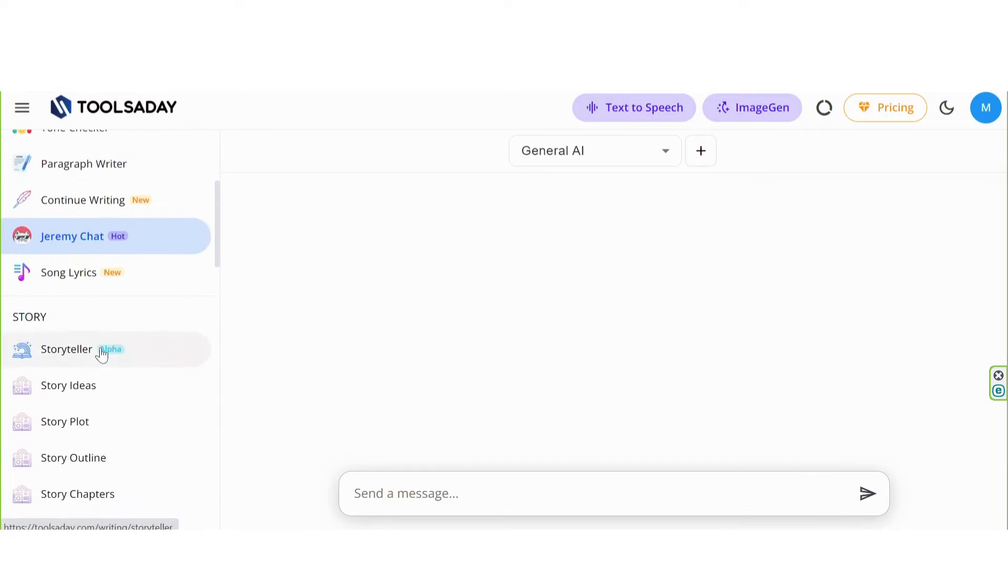
{"action": "left_click", "coordinate": [66, 348]}
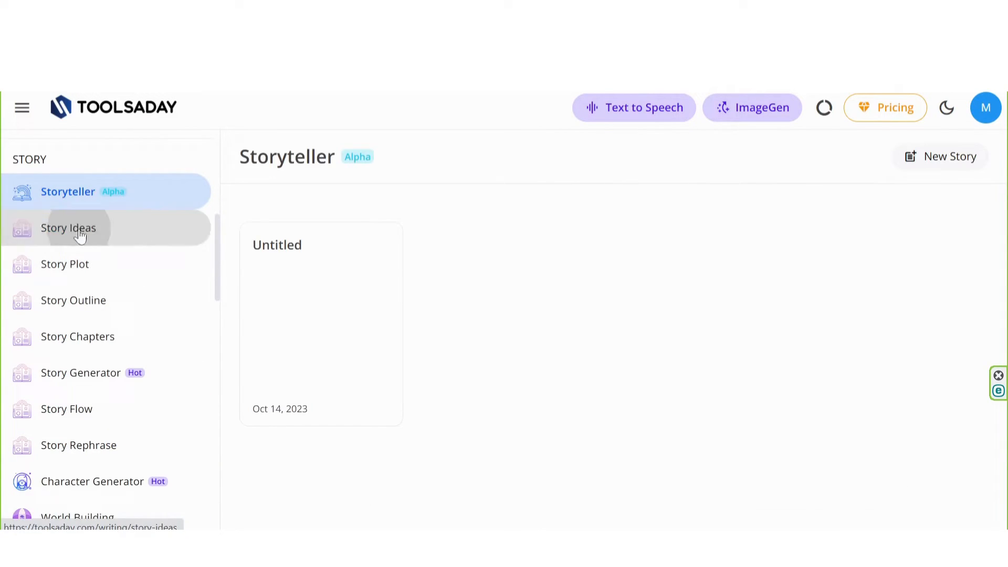
{"action": "left_click", "coordinate": [69, 228]}
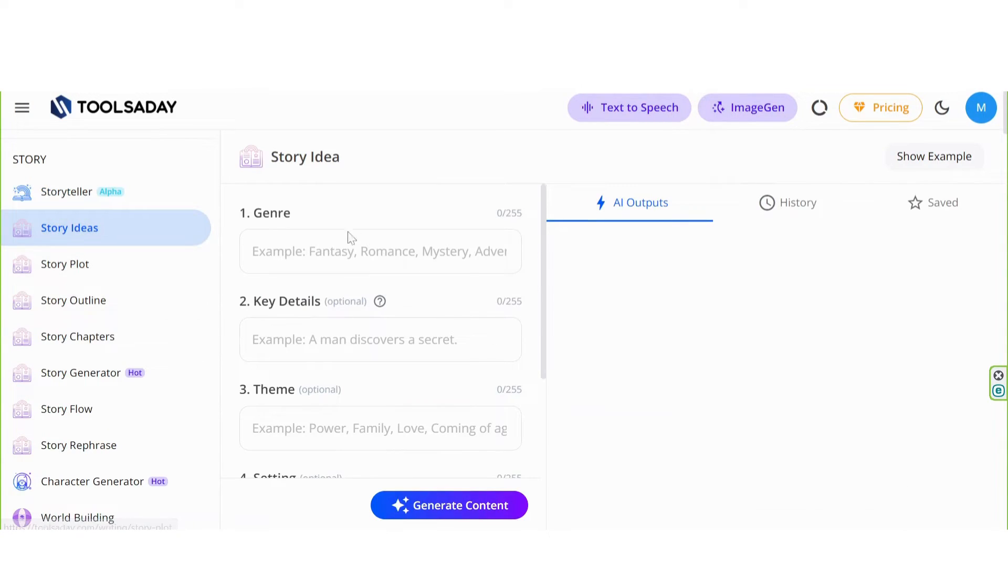
Step: Fill in genre 'romance' and key details 'man discovers a secret.'
{"action": "type", "text": "r"}
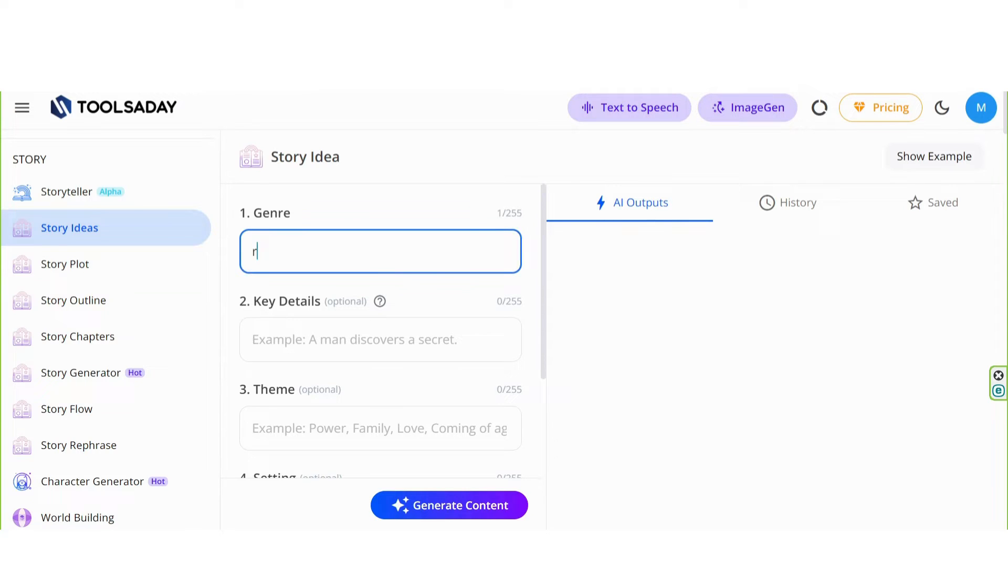
{"action": "type", "text": "oma"}
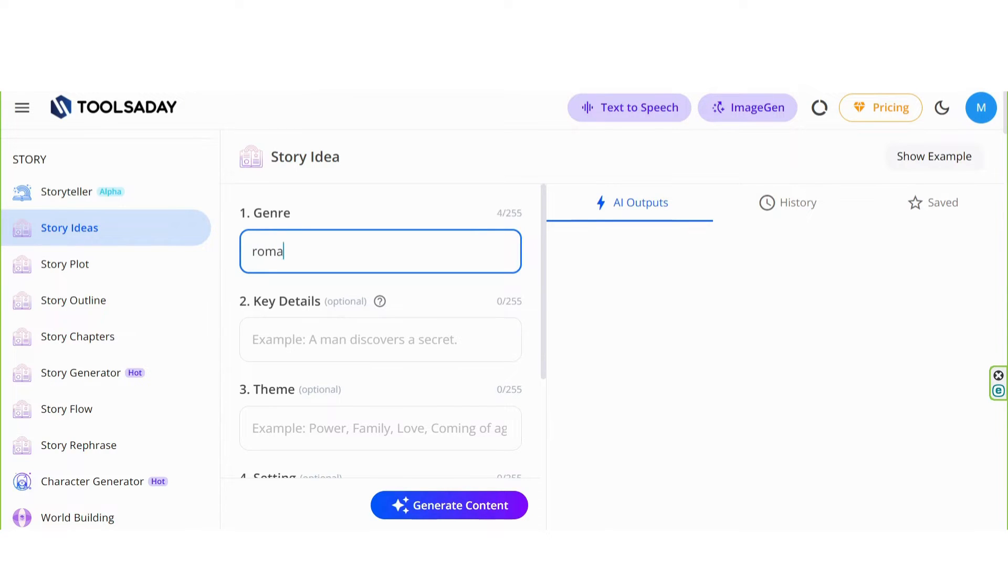
{"action": "type", "text": "nce"}
{"action": "left_click", "coordinate": [380, 339]}
{"action": "type", "text": "a"}
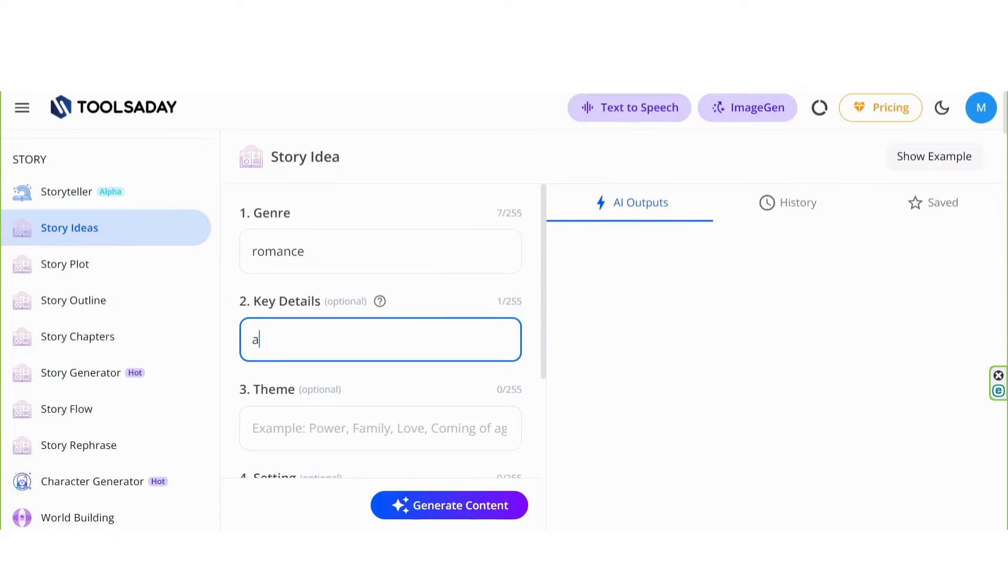
{"action": "type", "text": "man discovers a secret"}
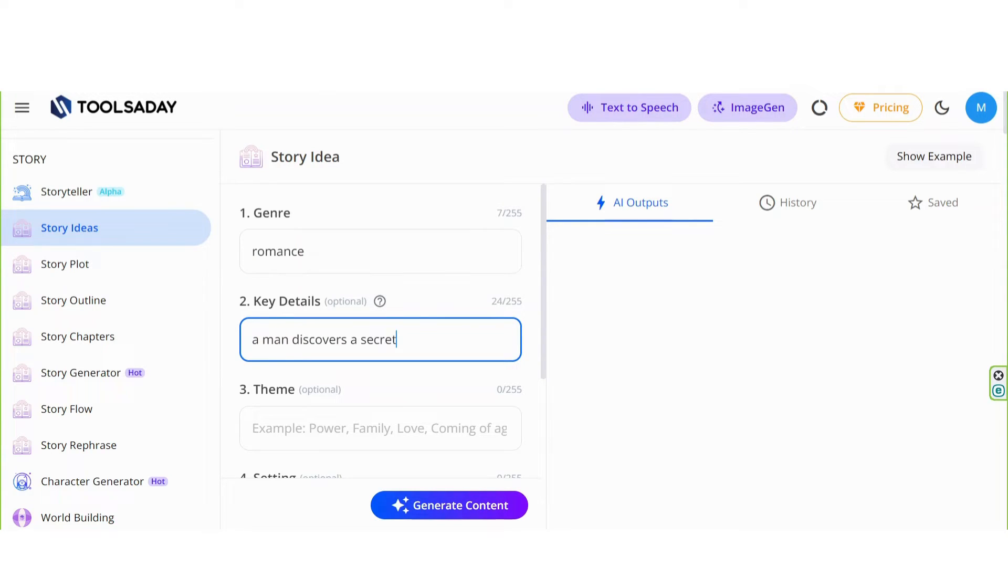
{"action": "type", "text": "."}
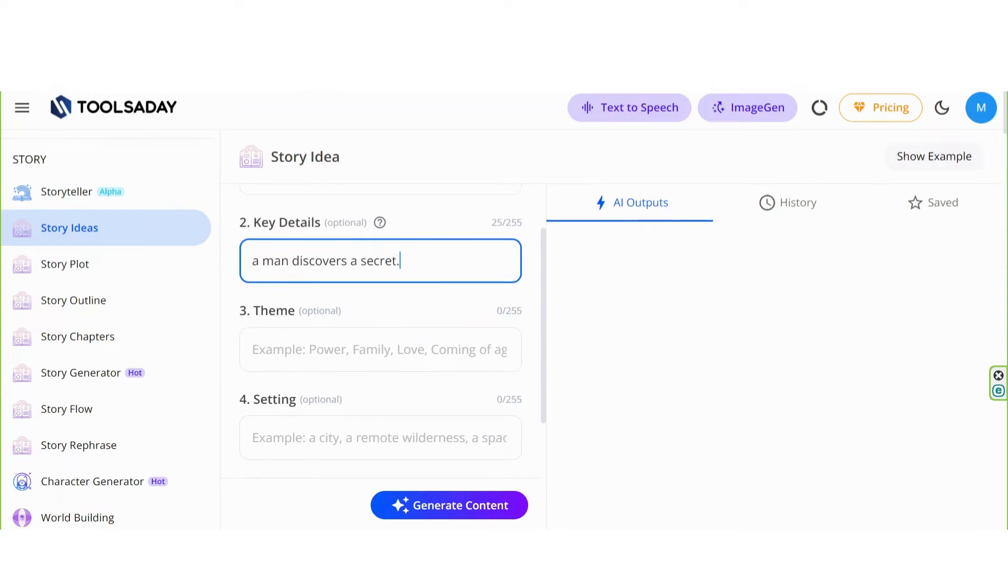
Step: Choose the Professional tone and generate the story ideas
{"action": "scroll", "scroll_direction": "down", "scroll_amount": 3}
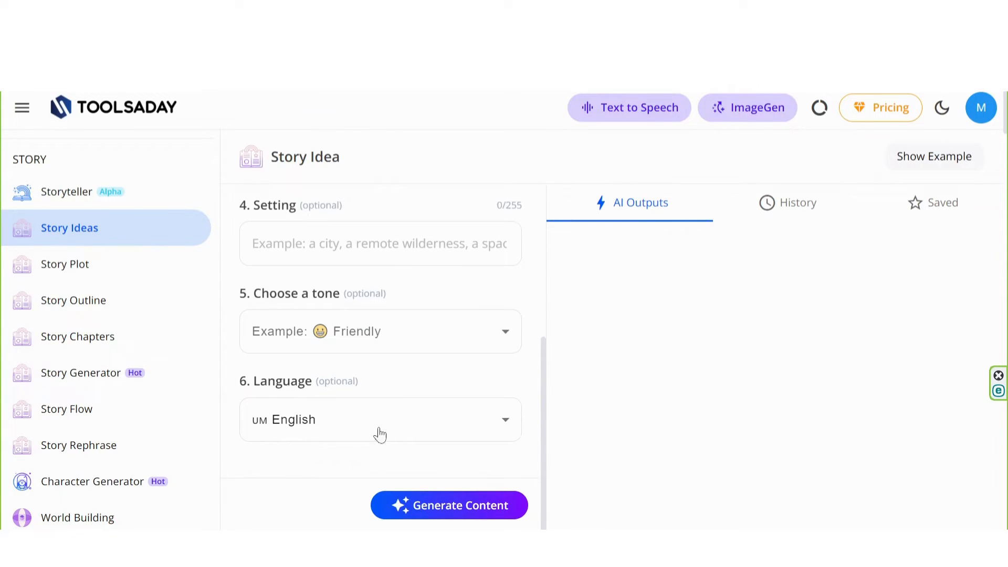
{"action": "left_click", "coordinate": [379, 331]}
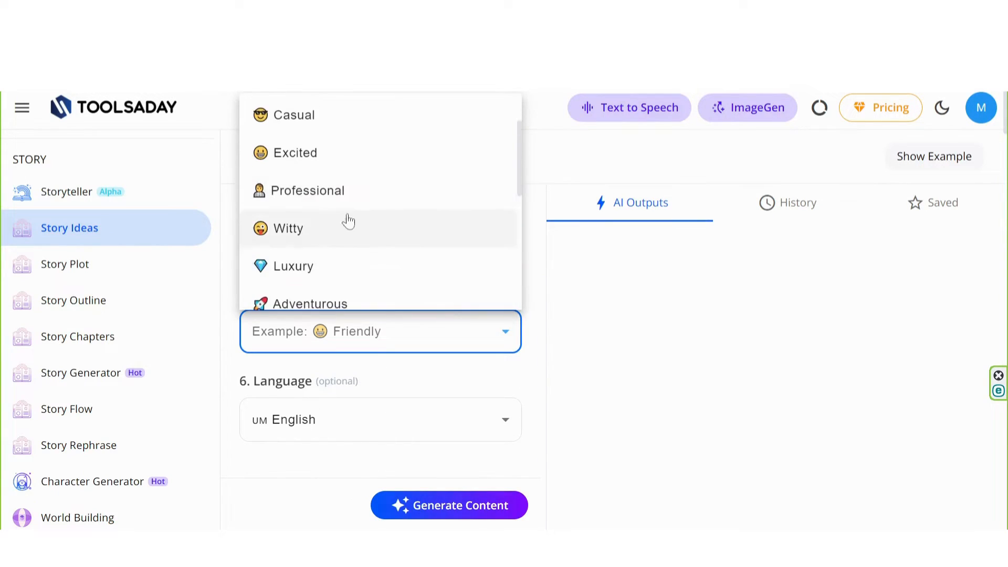
{"action": "left_click", "coordinate": [308, 191]}
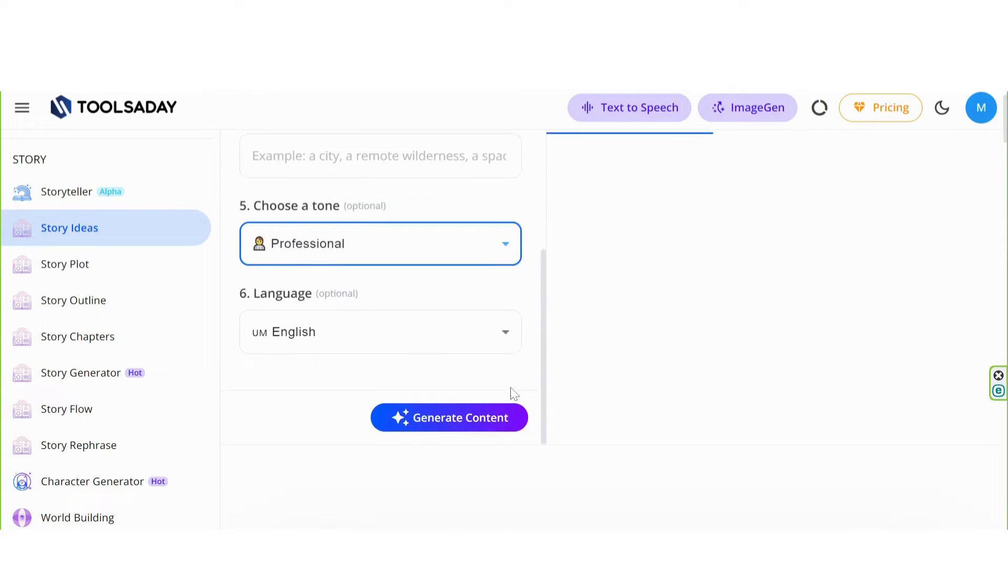
{"action": "left_click", "coordinate": [448, 417]}
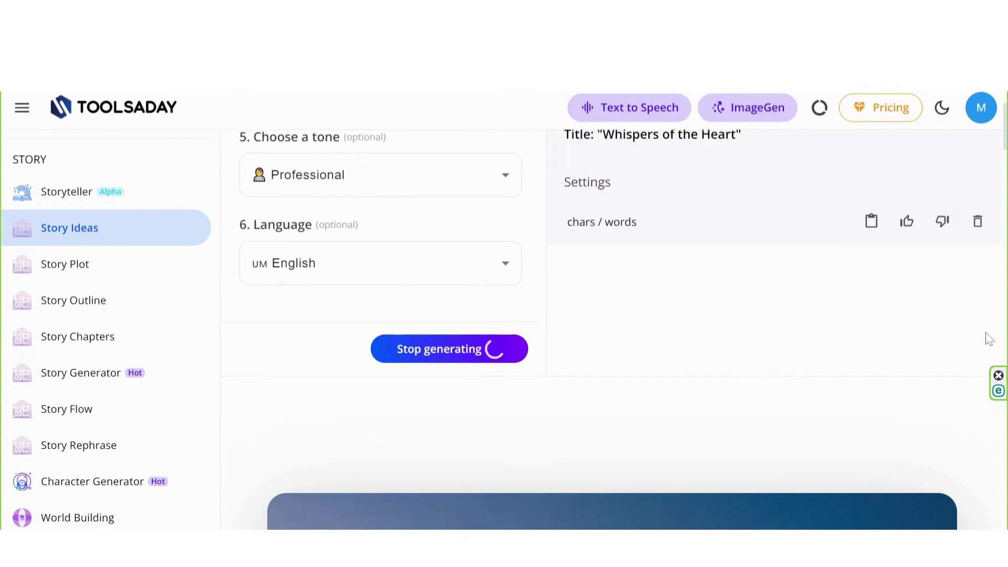
Step: Scroll the AI Outputs to read the 'Whispers of the Heart' synopsis
{"action": "scroll", "scroll_direction": "up", "scroll_amount": 3}
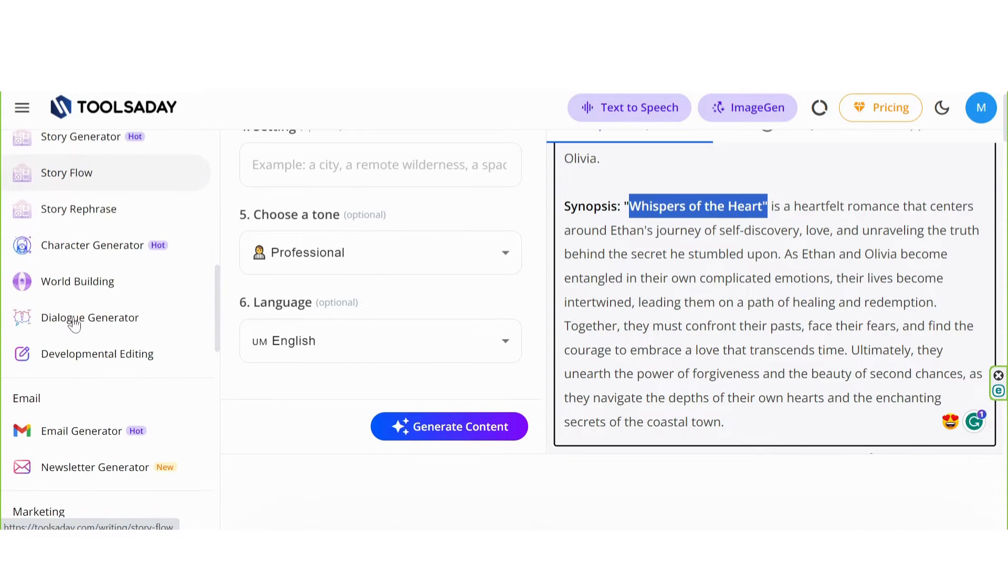
Step: Switch from the Email Generator to the Newsletter Generator and review its empty form
{"action": "scroll", "scroll_direction": "down", "scroll_amount": 3}
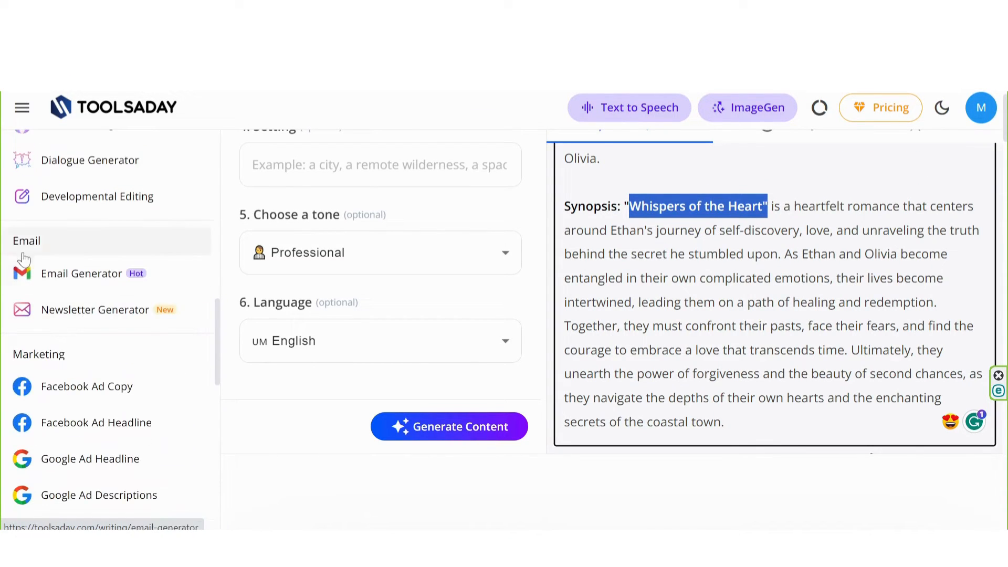
{"action": "mouse_move", "coordinate": [87, 386]}
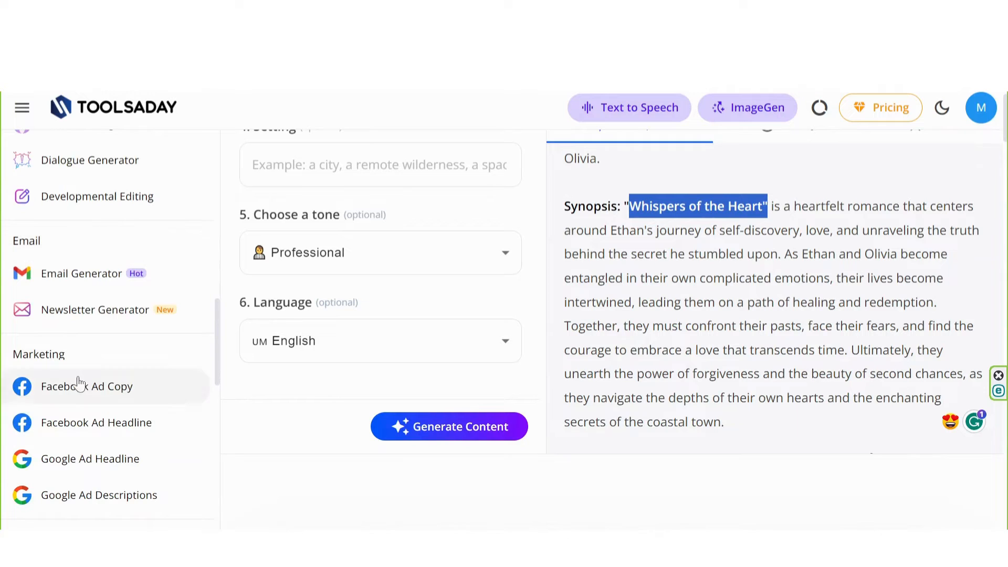
{"action": "left_click", "coordinate": [82, 273]}
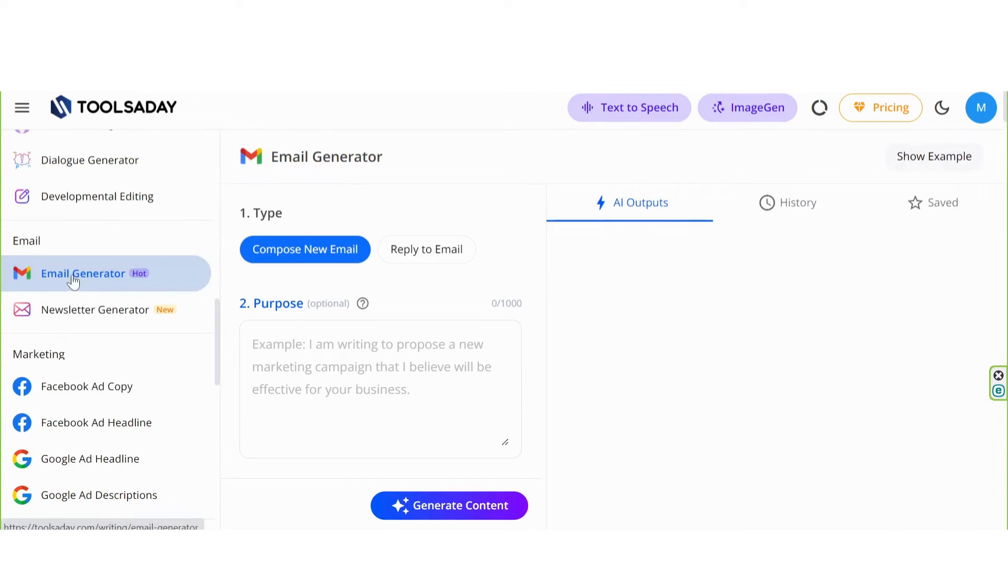
{"action": "mouse_move", "coordinate": [426, 254]}
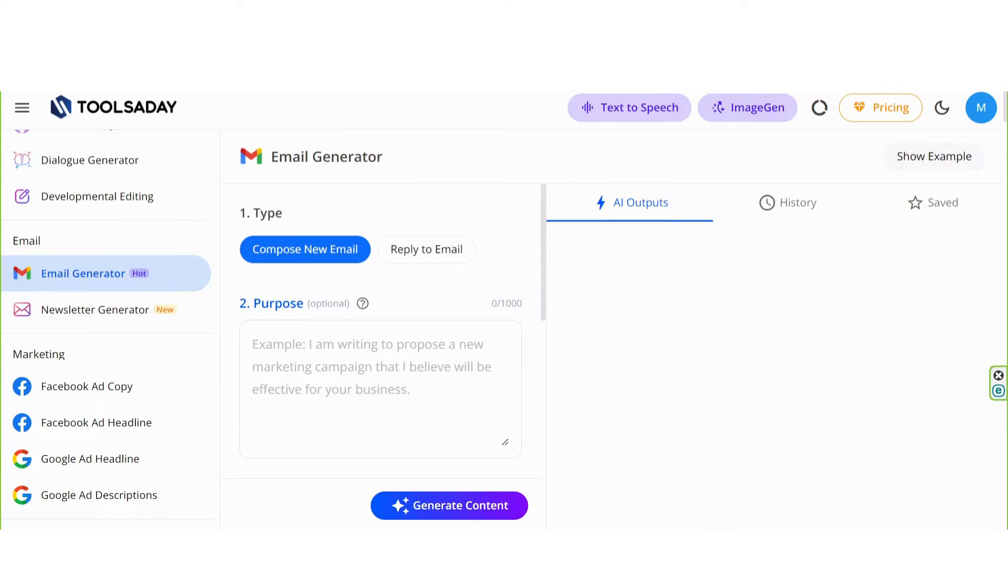
{"action": "mouse_move", "coordinate": [96, 309]}
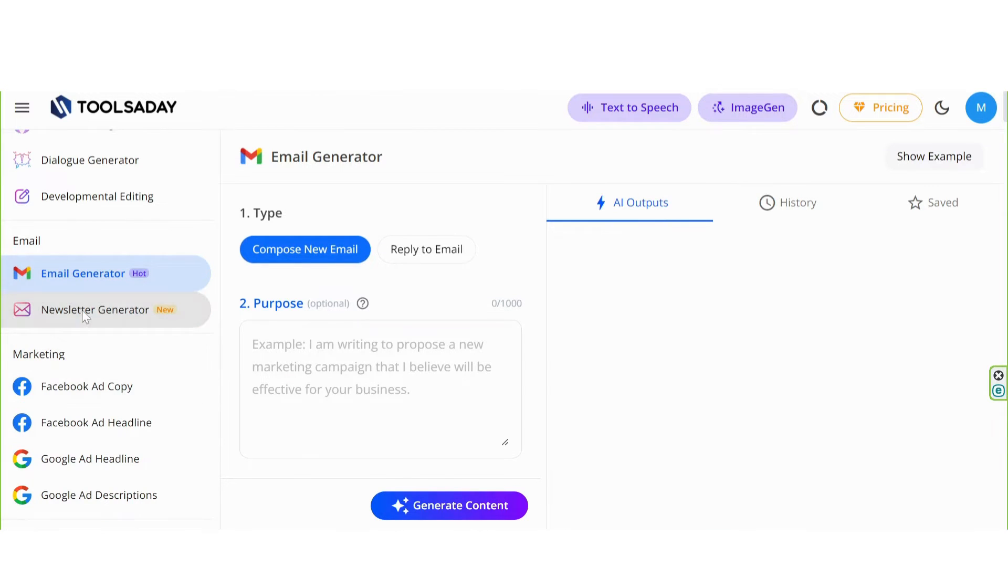
{"action": "left_click", "coordinate": [96, 308]}
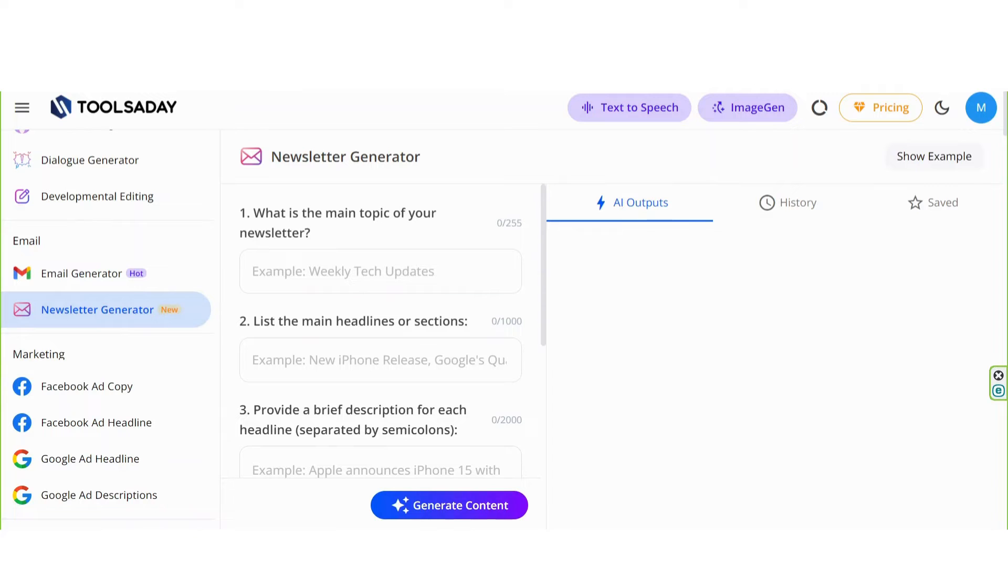
{"action": "scroll", "scroll_direction": "down", "scroll_amount": 3}
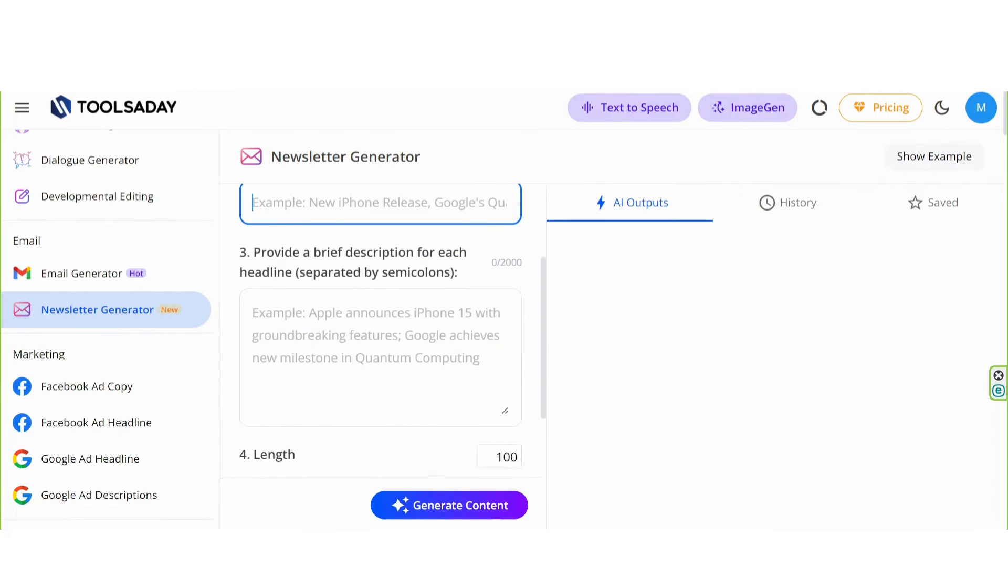
{"action": "scroll", "scroll_direction": "down", "scroll_amount": 3}
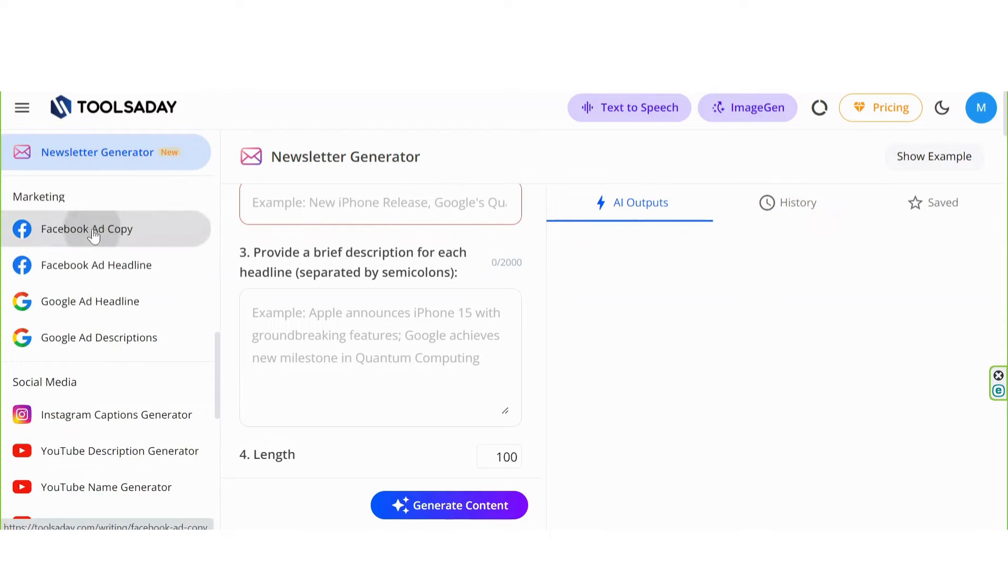
Step: Pass through the Facebook Ad Copy and Google Ad Headline tools in the sidebar
{"action": "left_click", "coordinate": [87, 229]}
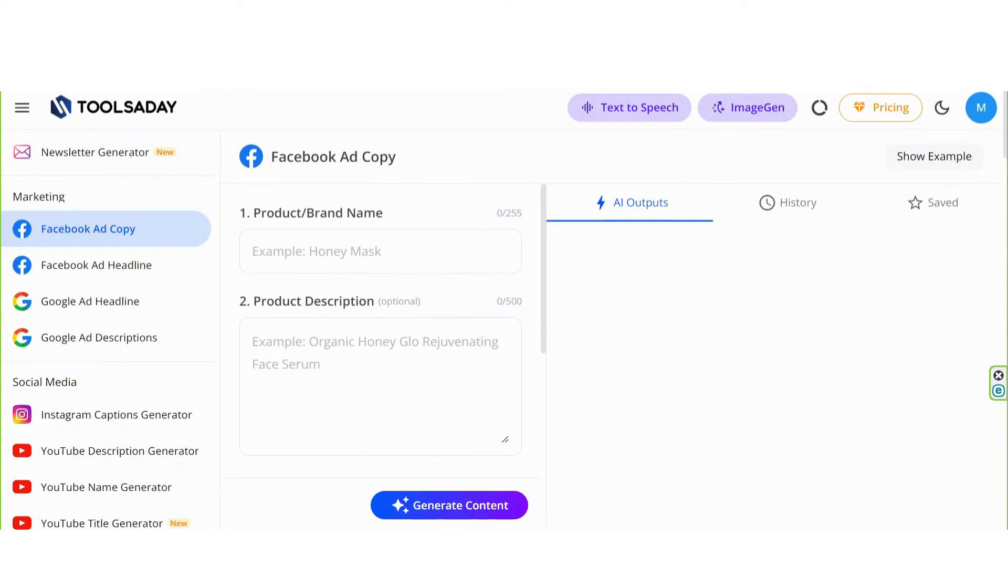
{"action": "left_click", "coordinate": [90, 302]}
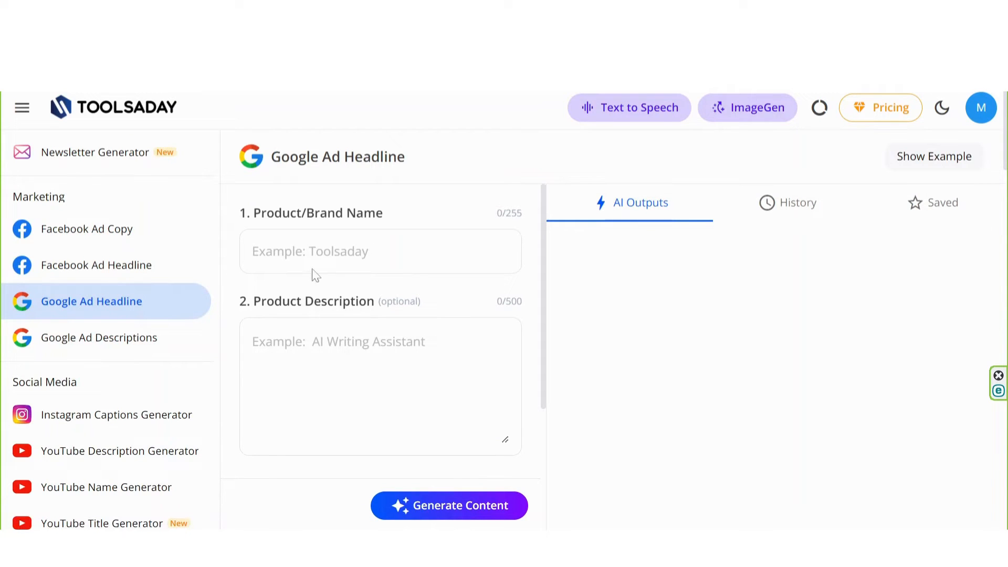
{"action": "scroll", "scroll_direction": "down", "scroll_amount": 3}
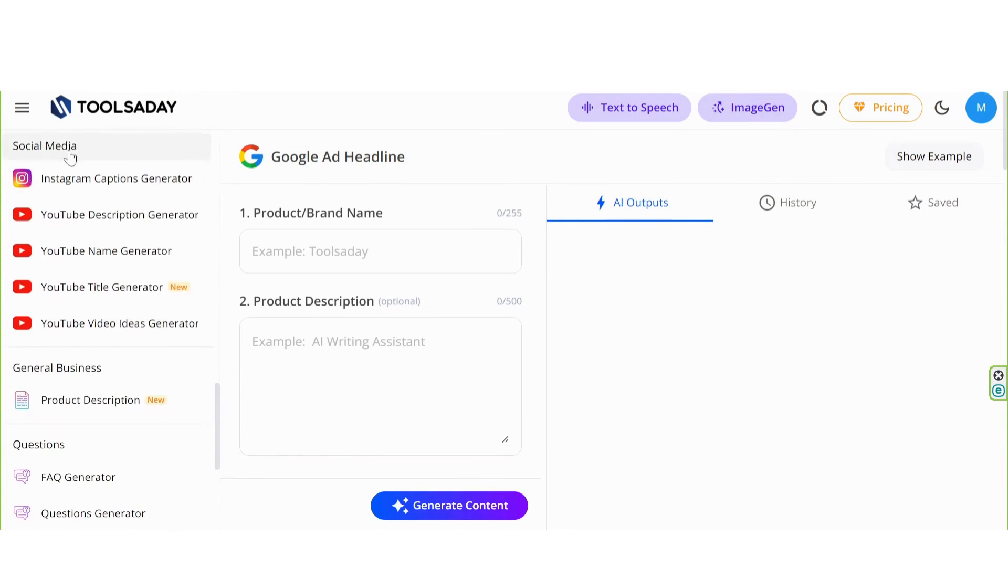
Step: Land on the Instagram Captions Generator and focus its 'what the post is about' field
{"action": "left_click", "coordinate": [117, 178]}
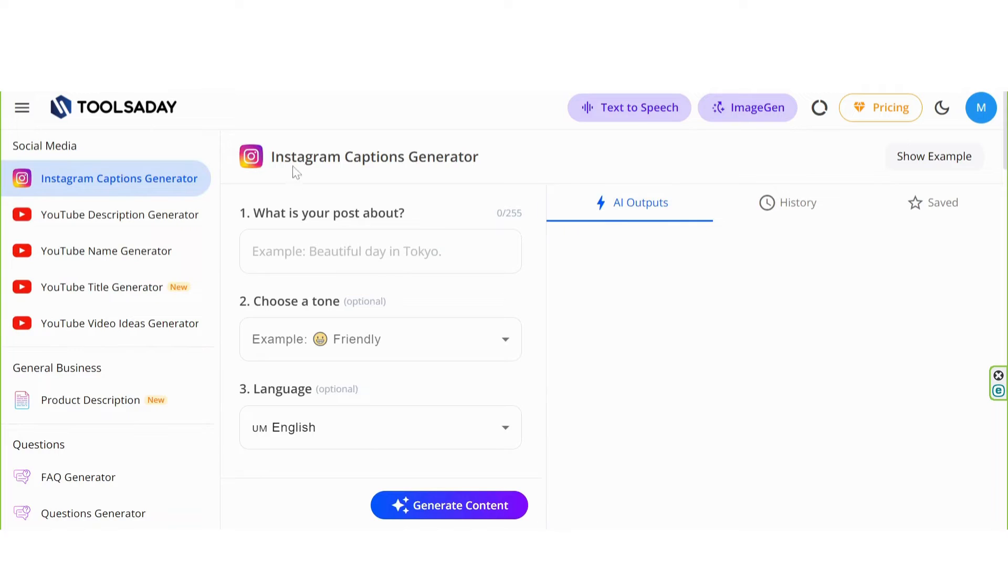
{"action": "double_click", "coordinate": [411, 157]}
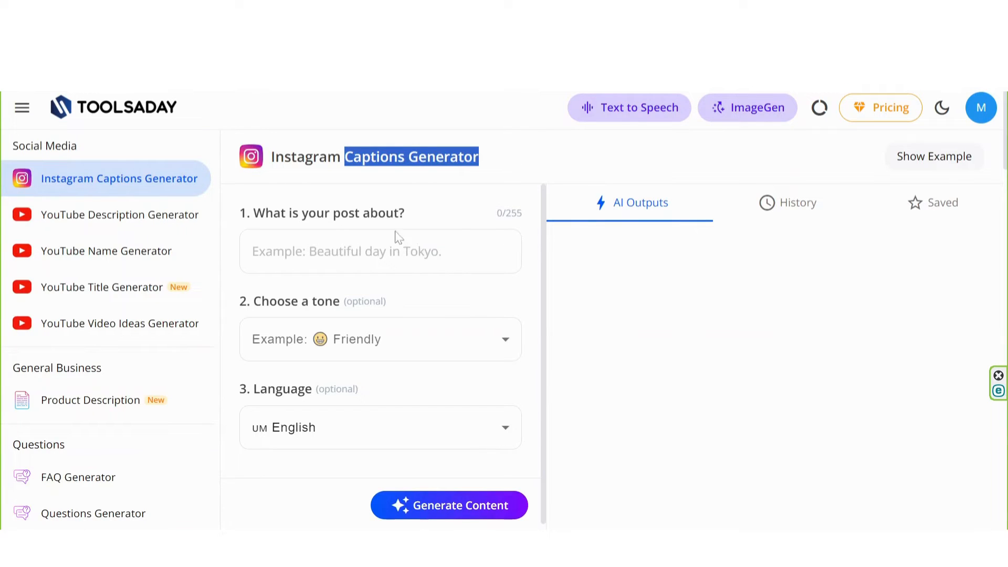
{"action": "left_click", "coordinate": [380, 251]}
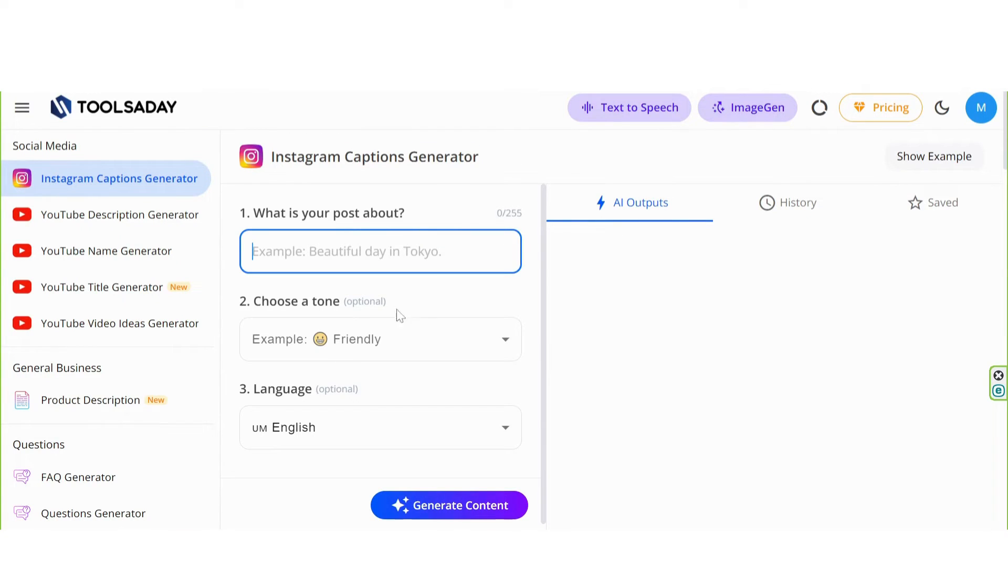
{"action": "mouse_move", "coordinate": [472, 505]}
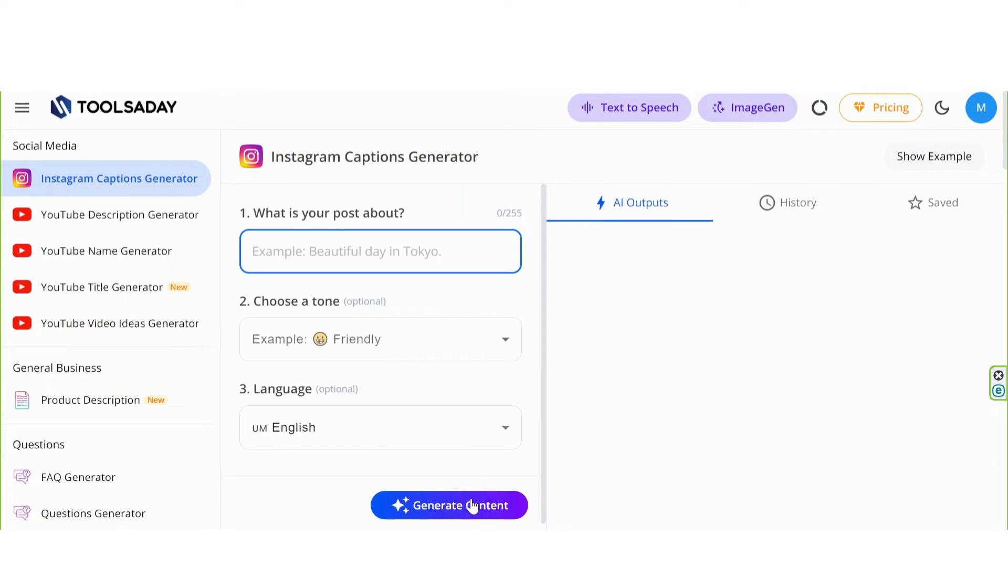
{"action": "mouse_move", "coordinate": [119, 214]}
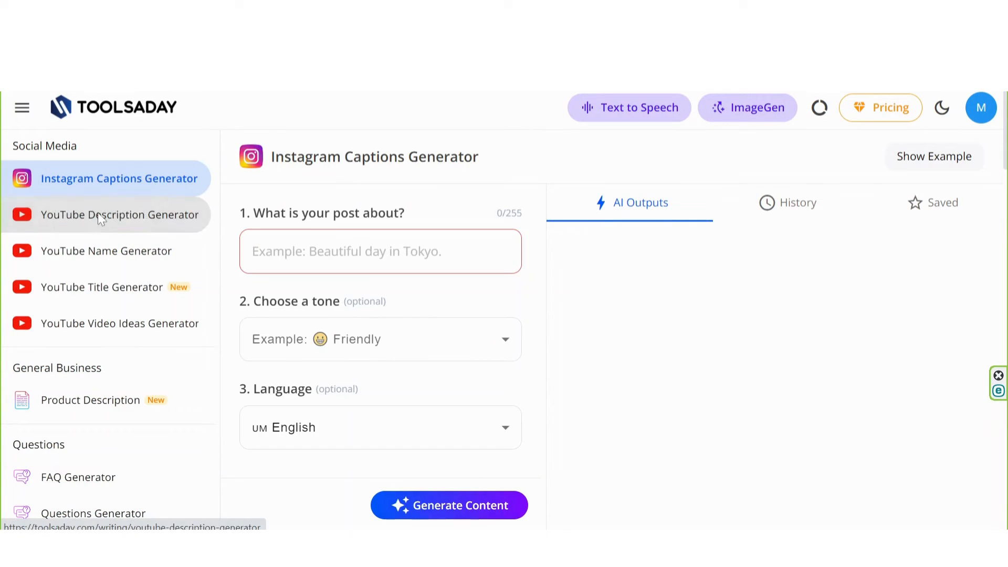
Step: Move through the YouTube Description and Title generators to the YouTube Ideas Generator form
{"action": "left_click", "coordinate": [119, 214]}
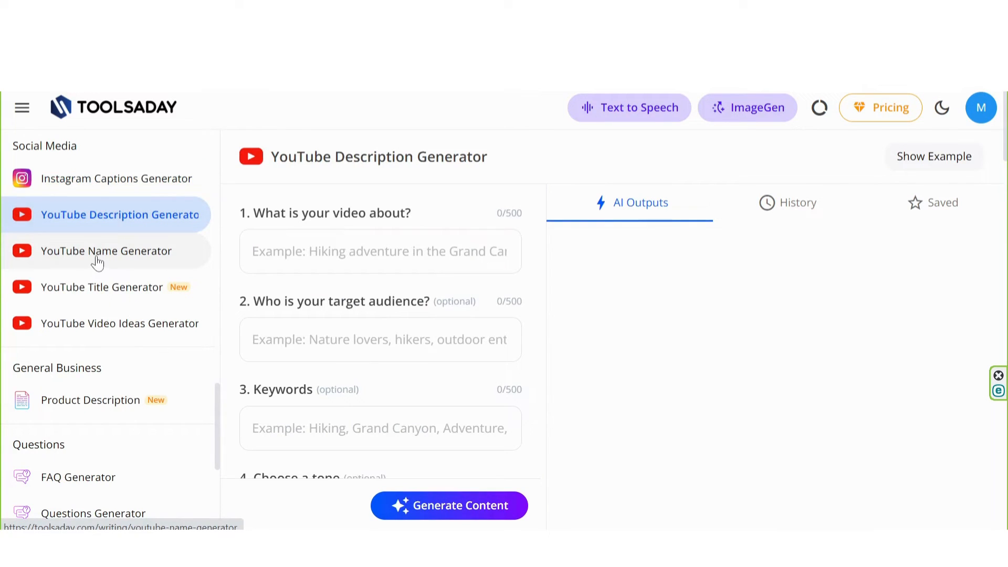
{"action": "left_click", "coordinate": [101, 287]}
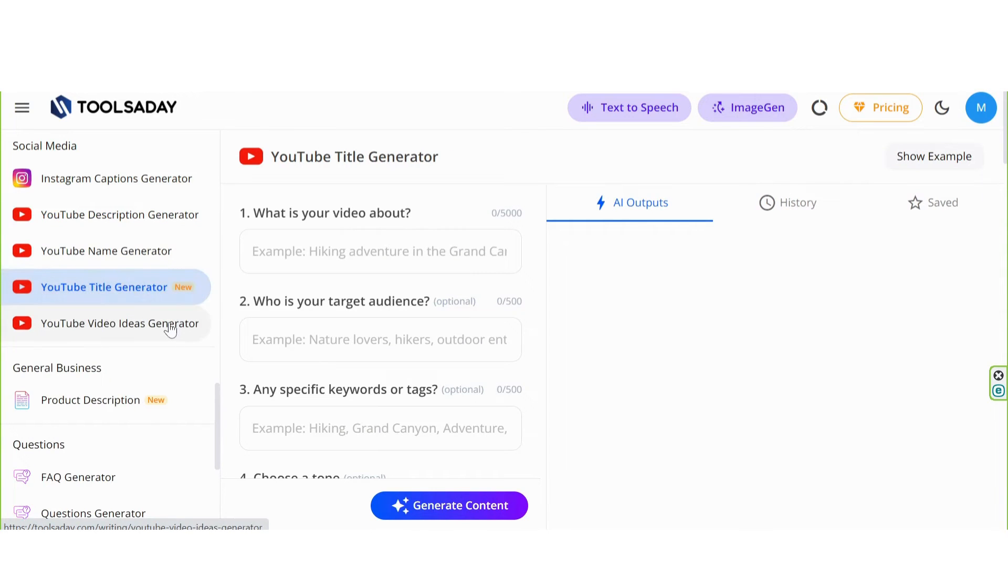
{"action": "left_click", "coordinate": [118, 322]}
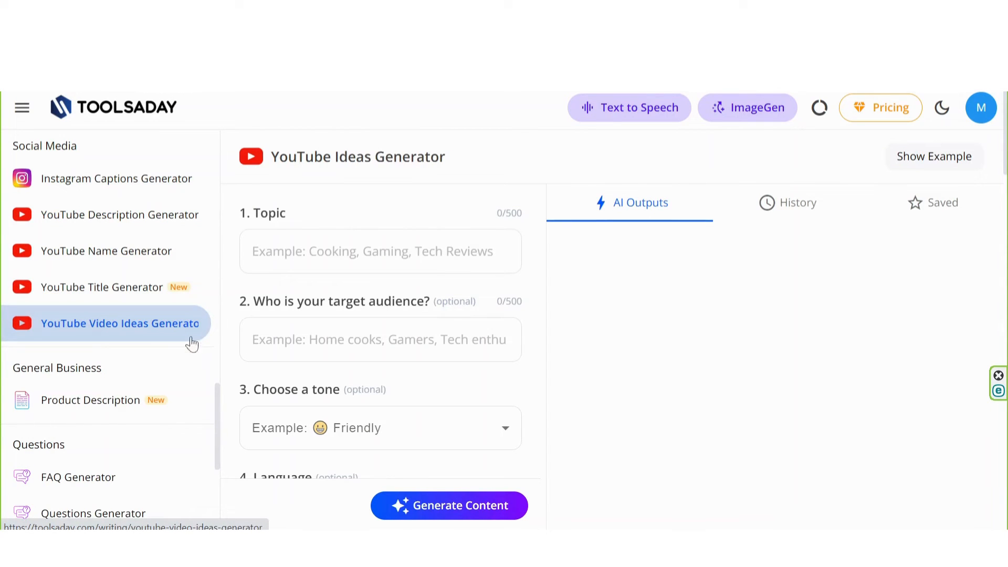
{"action": "scroll", "scroll_direction": "down", "scroll_amount": 3}
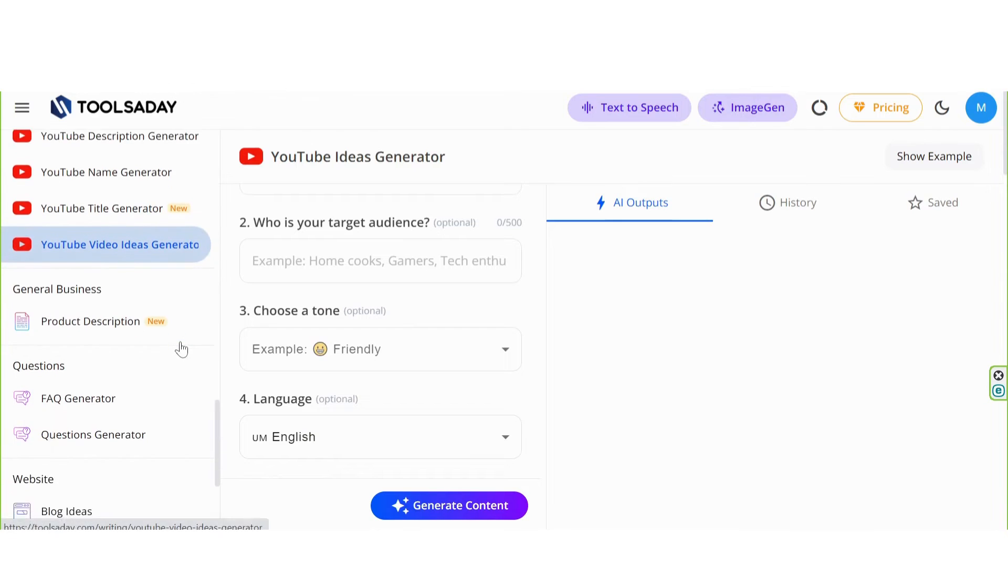
{"action": "scroll", "scroll_direction": "down", "scroll_amount": 3}
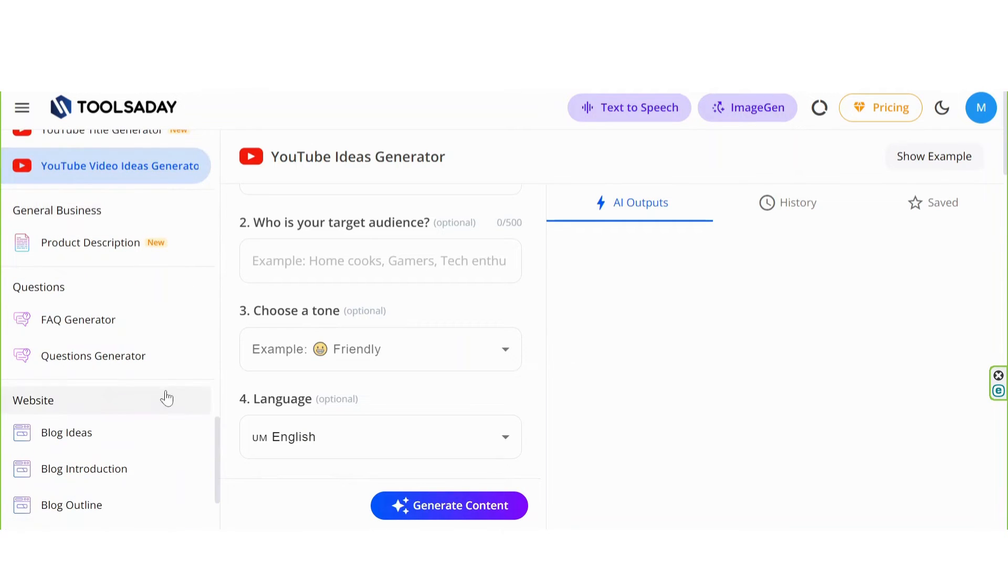
{"action": "mouse_move", "coordinate": [91, 243]}
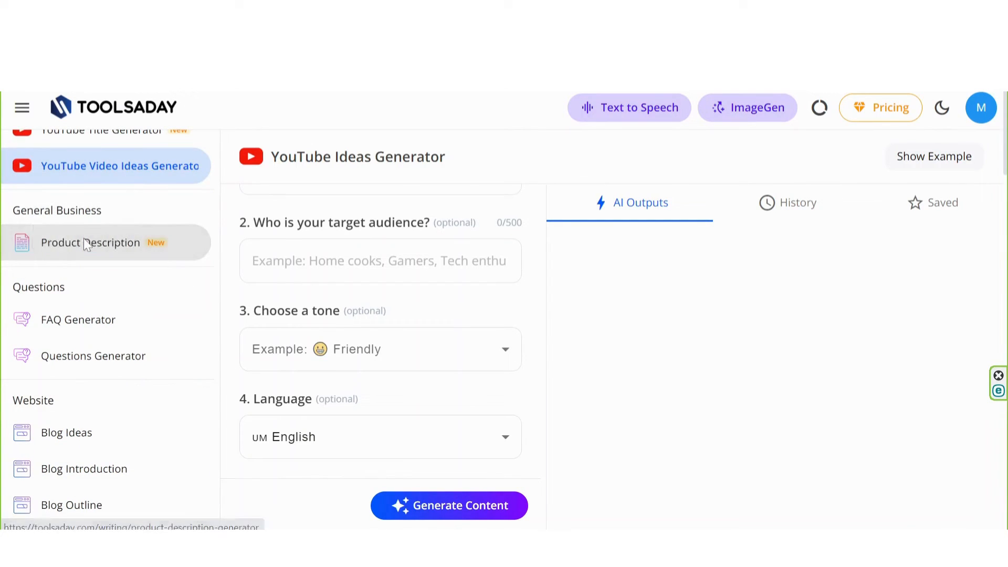
Step: Show the Product Description tool and focus its Target Audience and Brand Name fields
{"action": "left_click", "coordinate": [91, 243]}
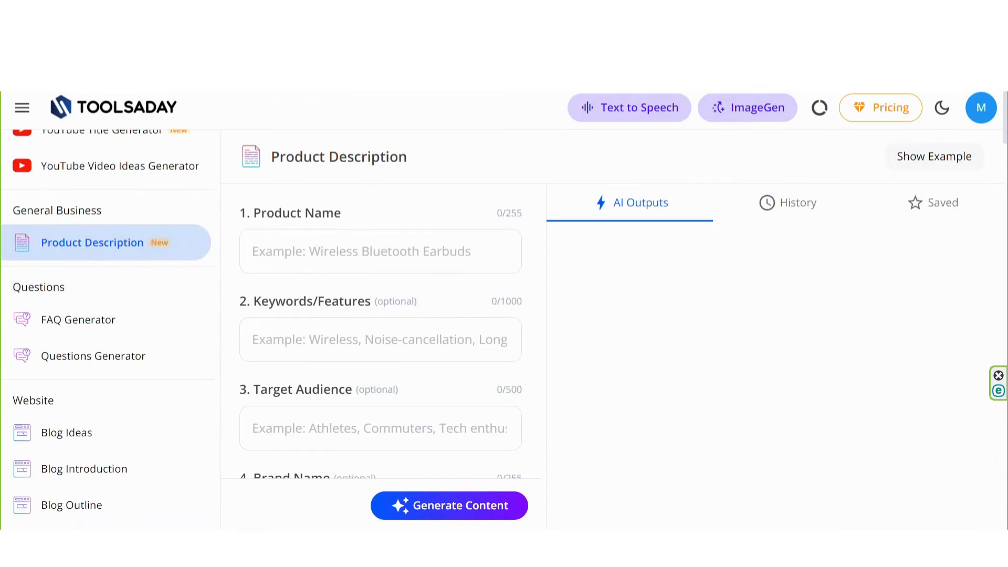
{"action": "left_click", "coordinate": [380, 251]}
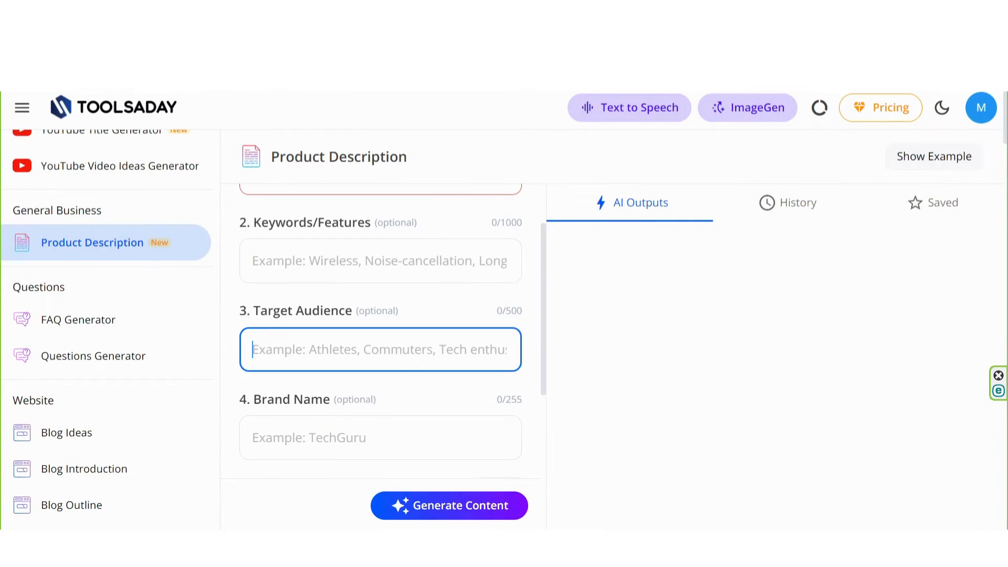
{"action": "left_click", "coordinate": [379, 437]}
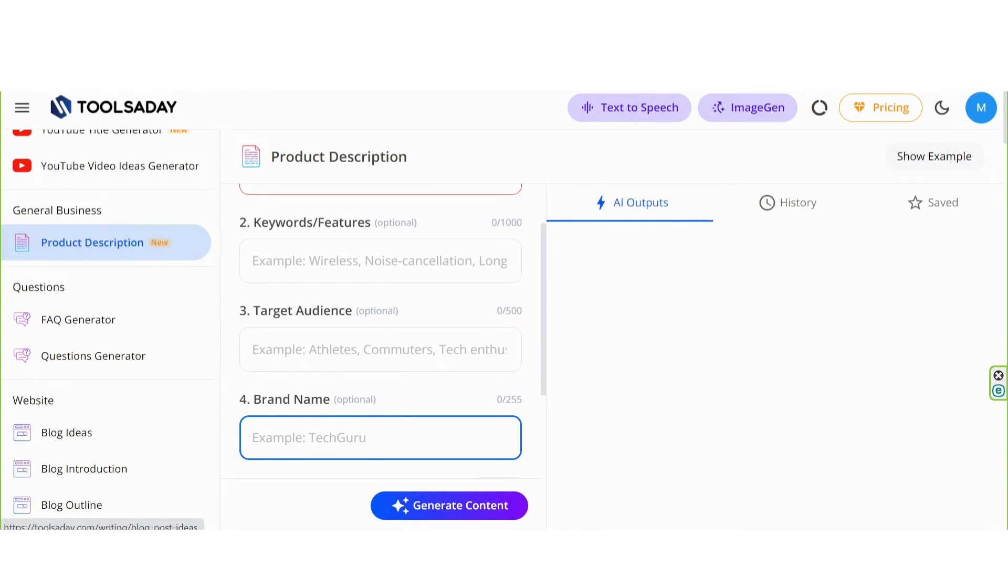
{"action": "scroll", "scroll_direction": "down", "scroll_amount": 3}
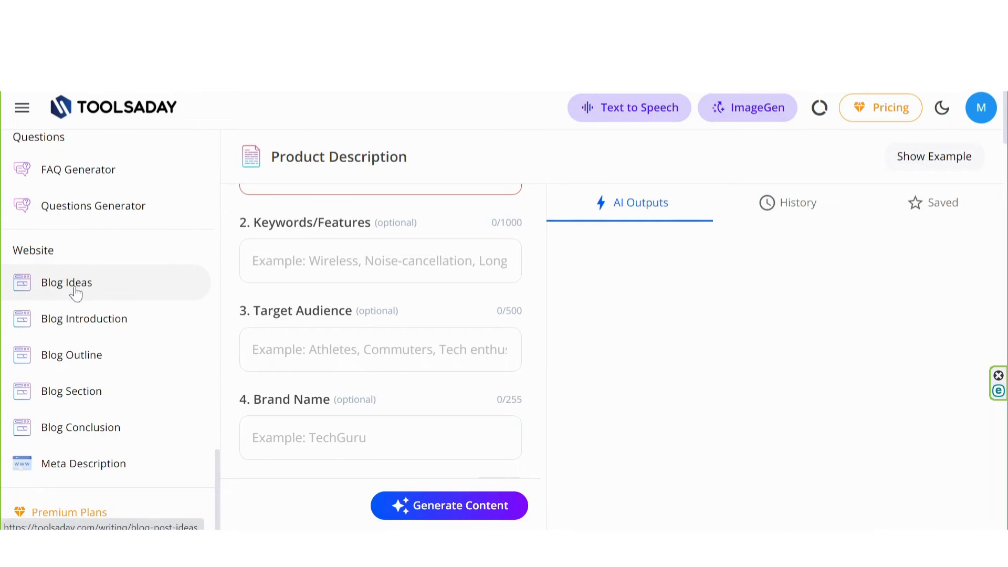
{"action": "mouse_move", "coordinate": [92, 370]}
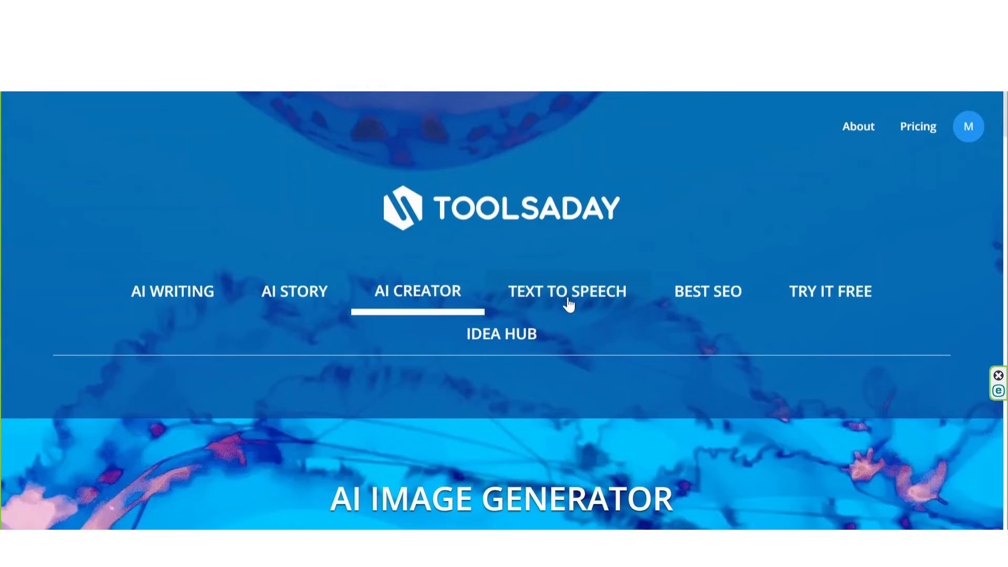
Step: Reach the AI Text-to-Speech Converter and keep MP3 as the audio output format
{"action": "left_click", "coordinate": [566, 291]}
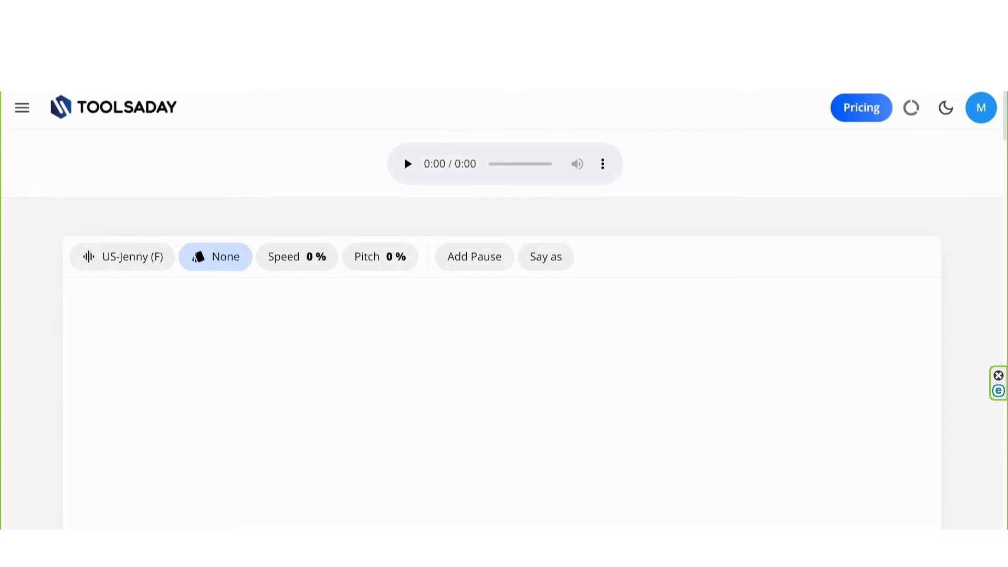
{"action": "mouse_move", "coordinate": [545, 256]}
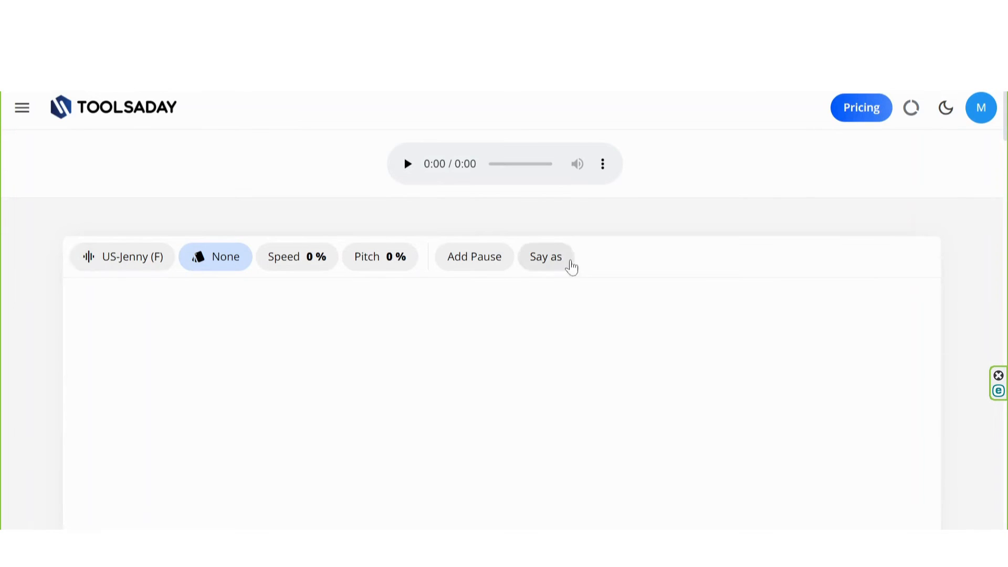
{"action": "scroll", "scroll_direction": "down", "scroll_amount": 3}
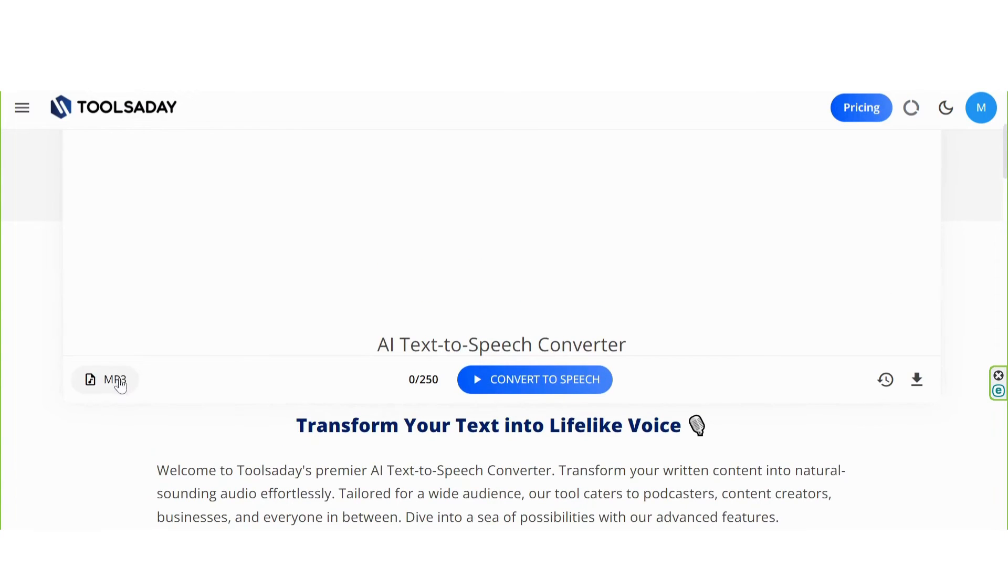
{"action": "left_click", "coordinate": [105, 379]}
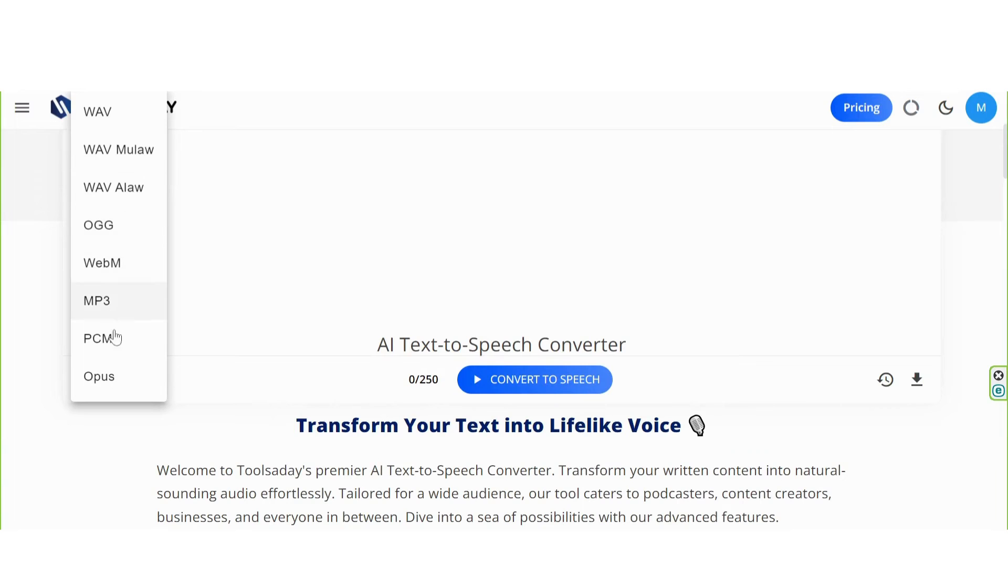
{"action": "left_click", "coordinate": [96, 301]}
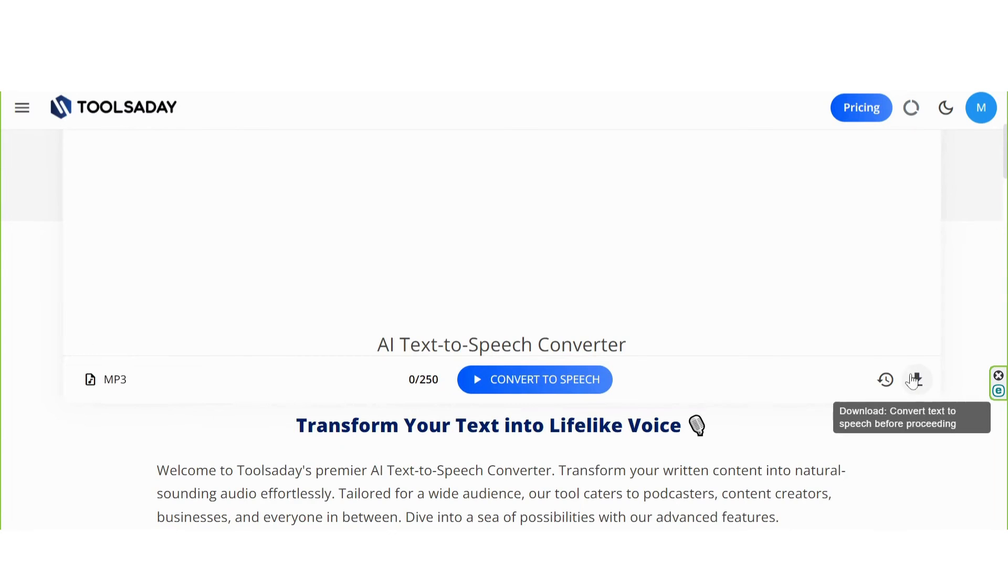
{"action": "mouse_move", "coordinate": [402, 404]}
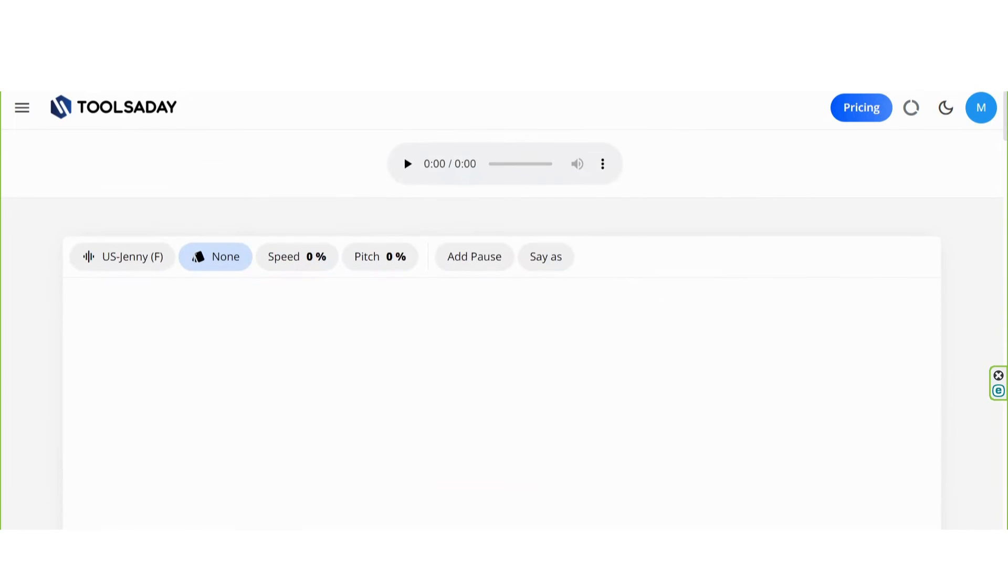
Step: Bring up the voice selection dialog from the US-Jenny chip and browse its voices
{"action": "left_click", "coordinate": [121, 256]}
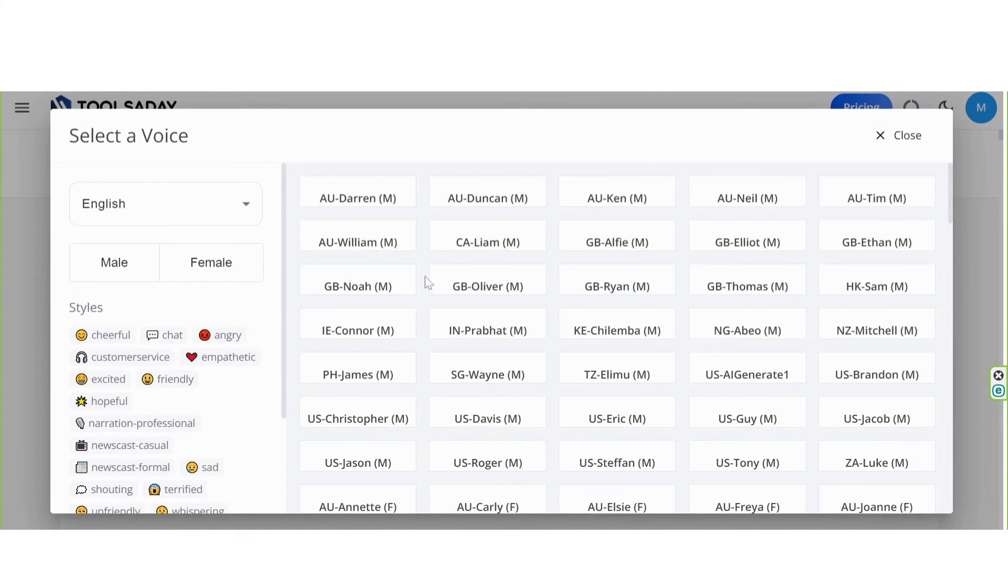
{"action": "scroll", "scroll_direction": "down", "scroll_amount": 3}
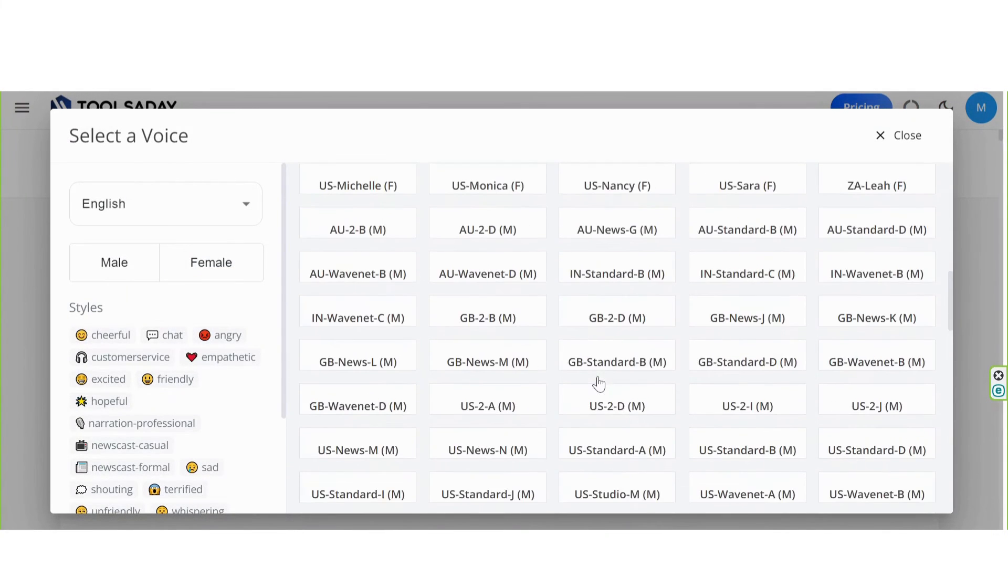
{"action": "scroll", "scroll_direction": "down", "scroll_amount": 3}
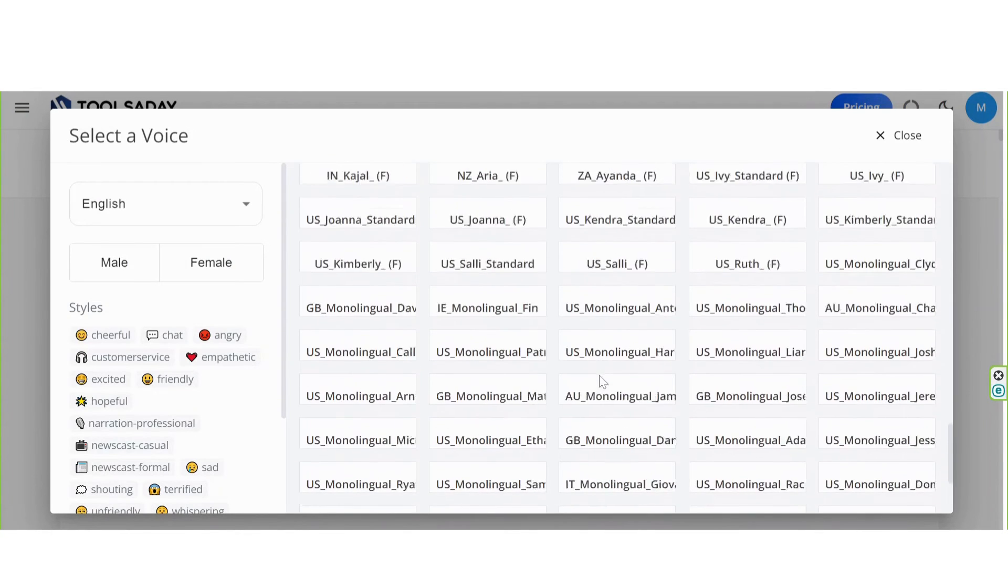
{"action": "scroll", "scroll_direction": "down", "scroll_amount": 3}
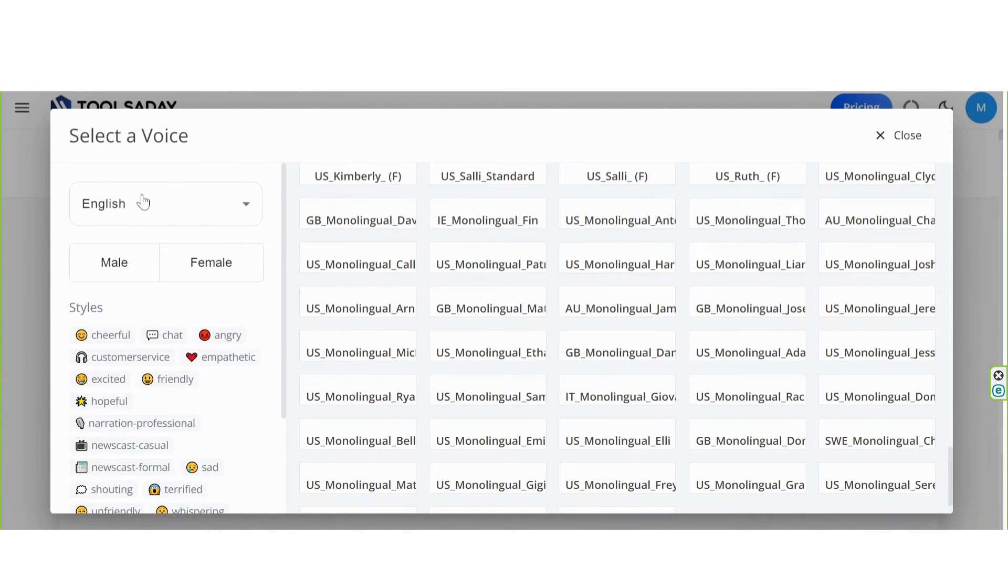
Step: Keep English as the voice language and filter the list to male voices
{"action": "left_click", "coordinate": [165, 203]}
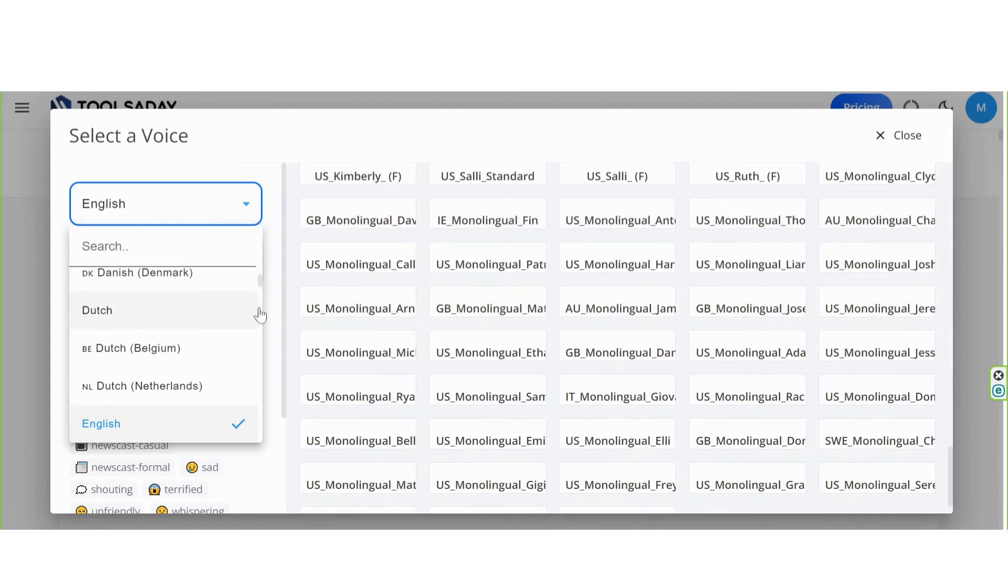
{"action": "scroll", "scroll_direction": "down", "scroll_amount": 3}
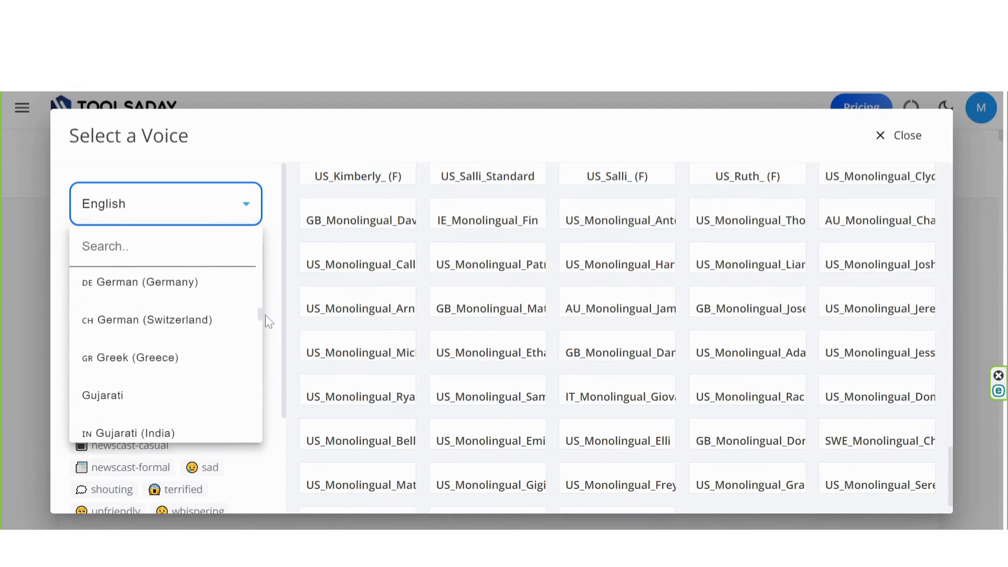
{"action": "scroll", "scroll_direction": "down", "scroll_amount": 3}
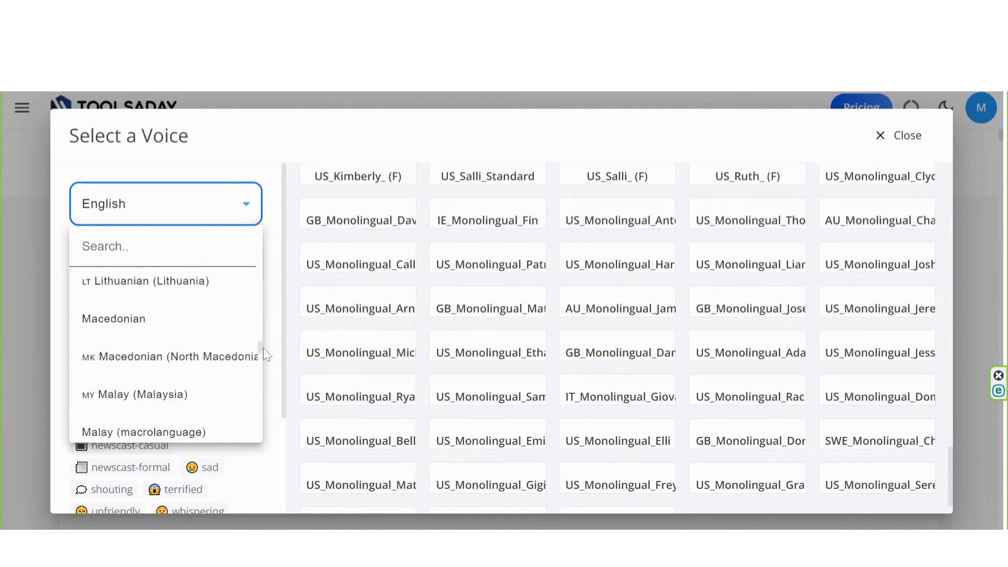
{"action": "scroll", "scroll_direction": "up", "scroll_amount": 3}
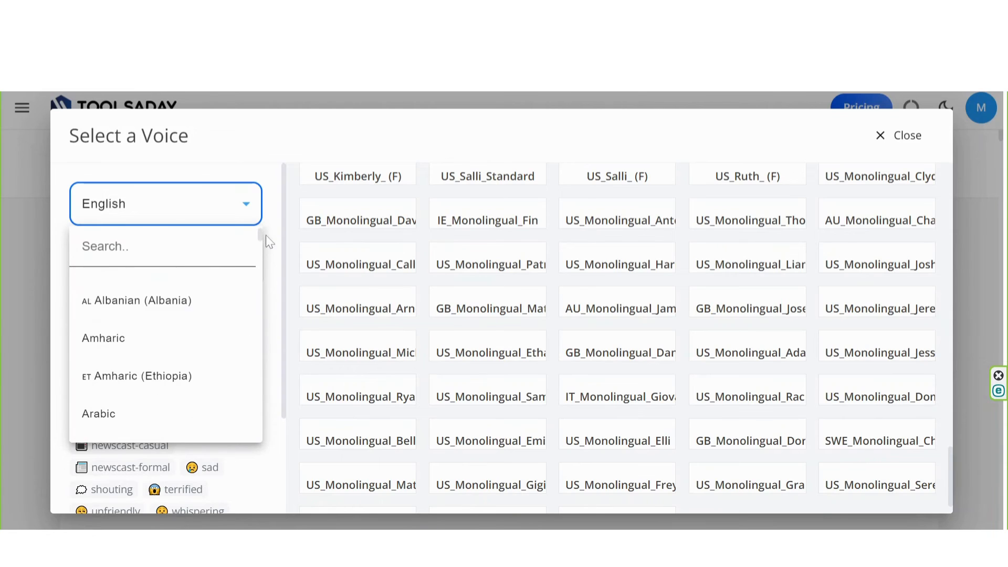
{"action": "mouse_move", "coordinate": [170, 300]}
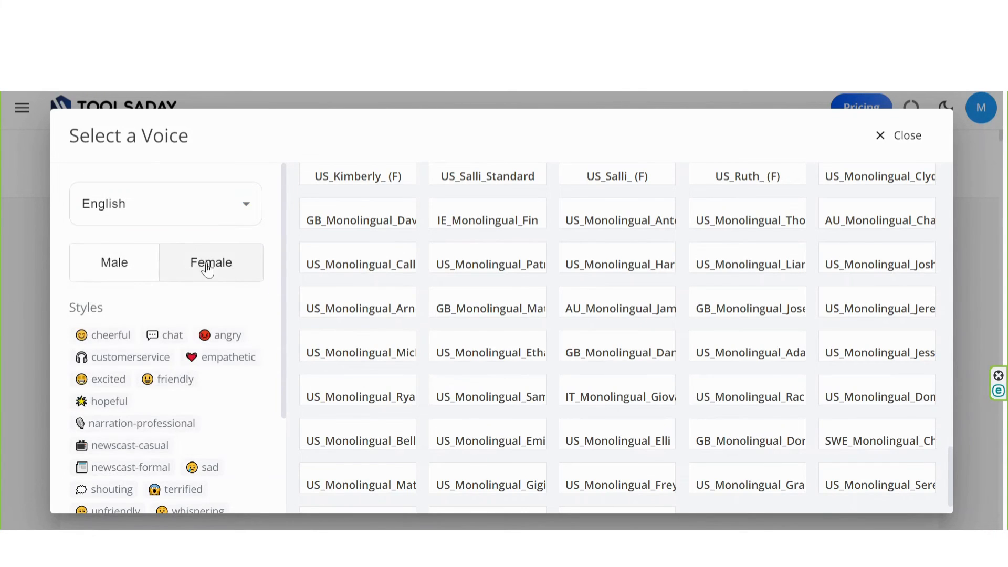
{"action": "left_click", "coordinate": [114, 263]}
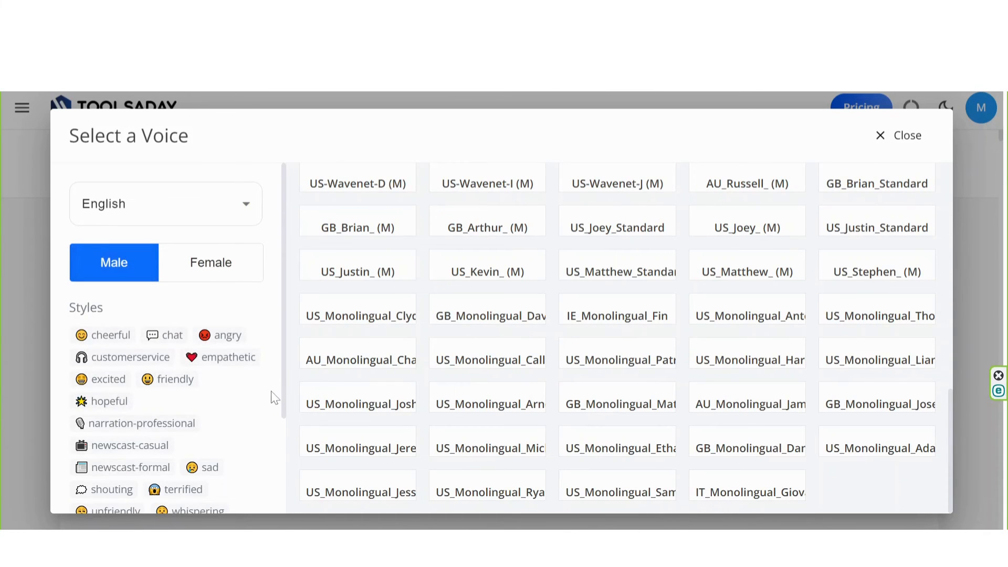
{"action": "scroll", "scroll_direction": "down", "scroll_amount": 3}
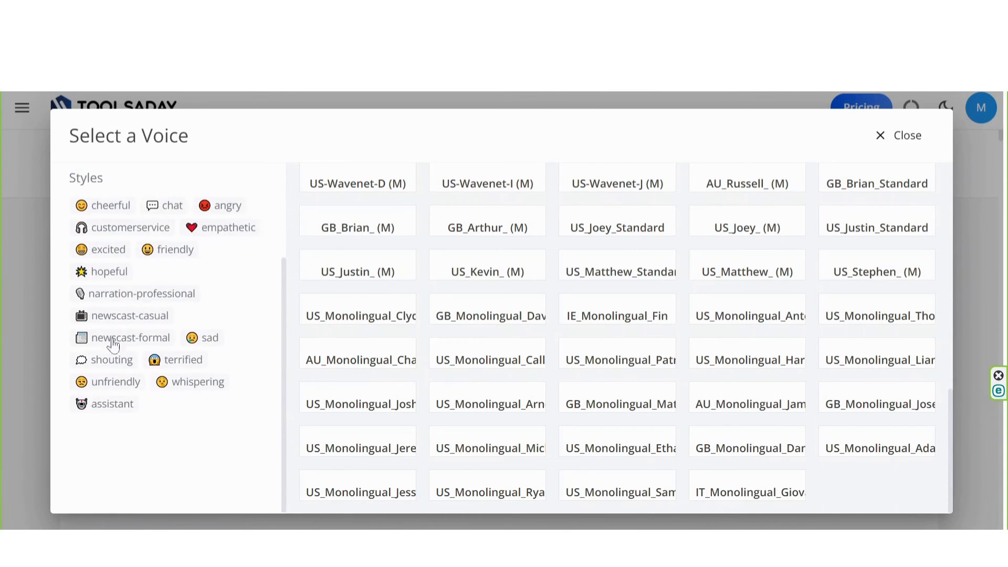
{"action": "mouse_move", "coordinate": [282, 223]}
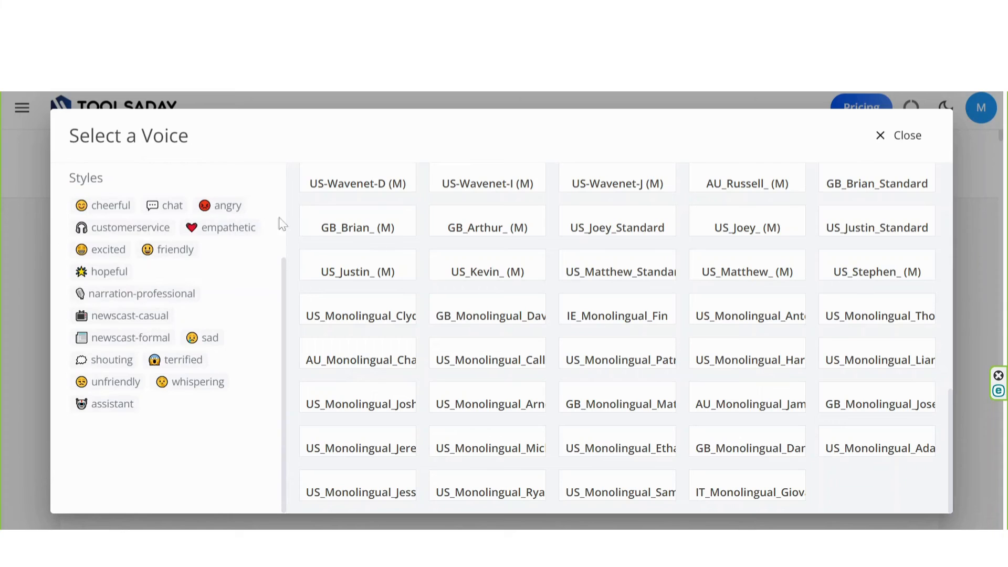
{"action": "mouse_move", "coordinate": [194, 429]}
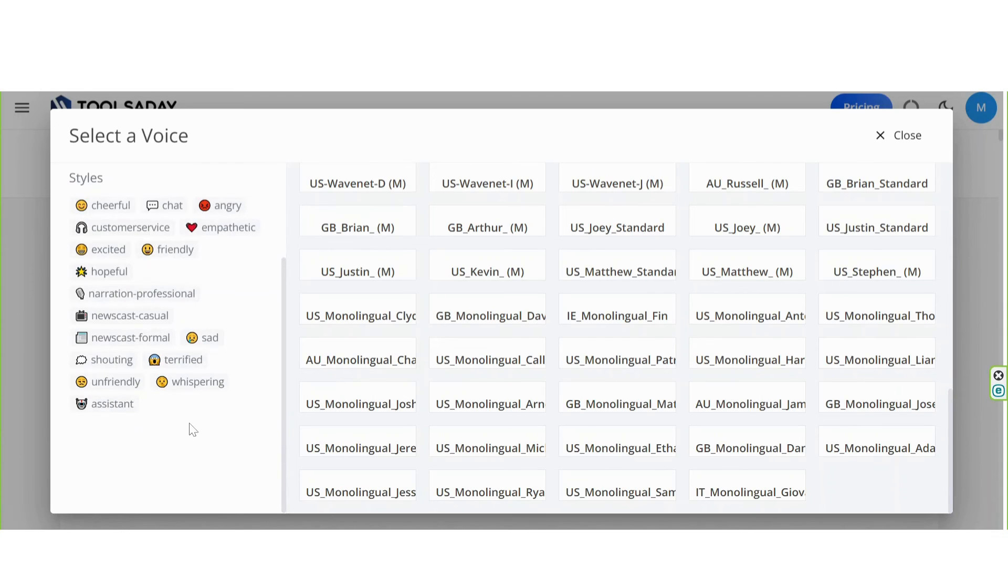
{"action": "mouse_move", "coordinate": [99, 392]}
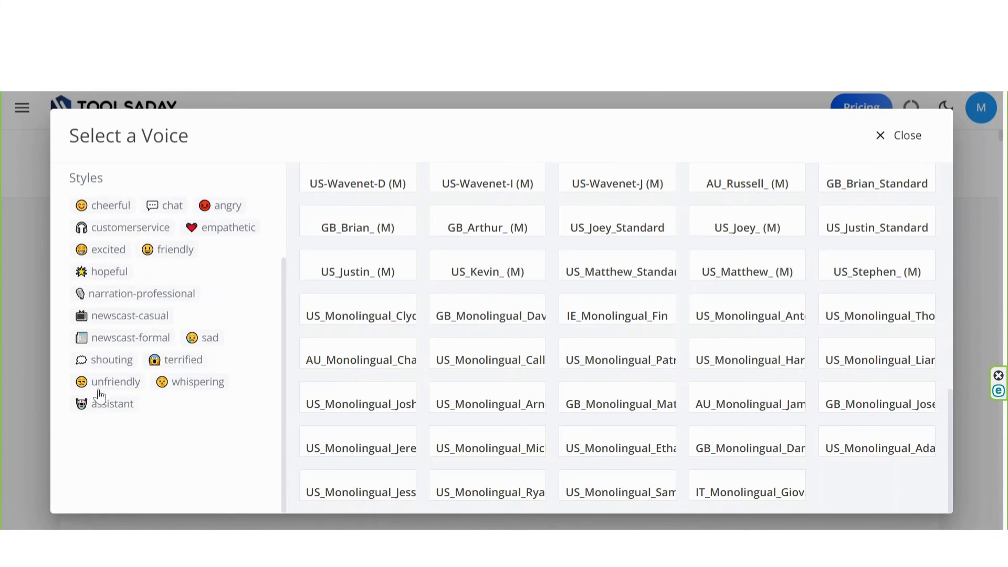